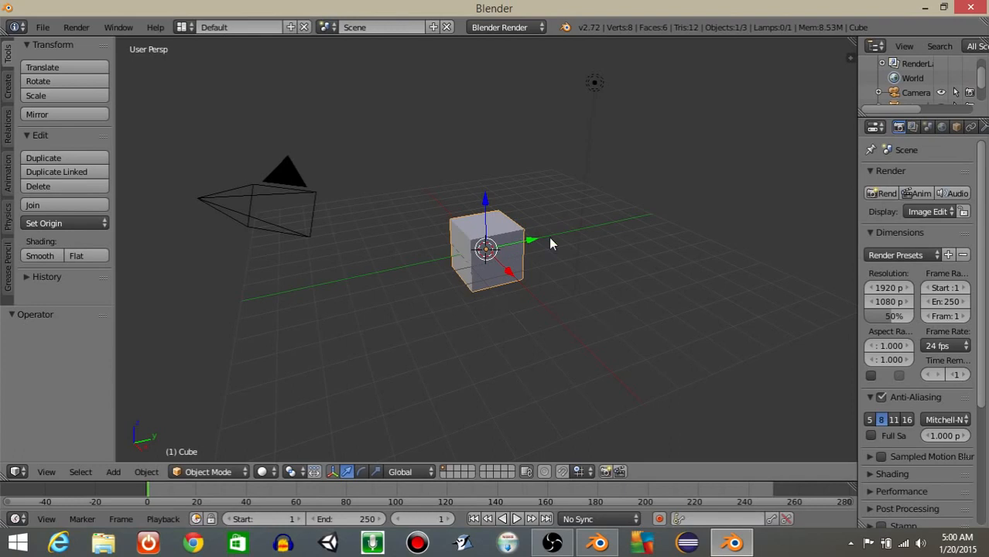
mouse_move(518, 252)
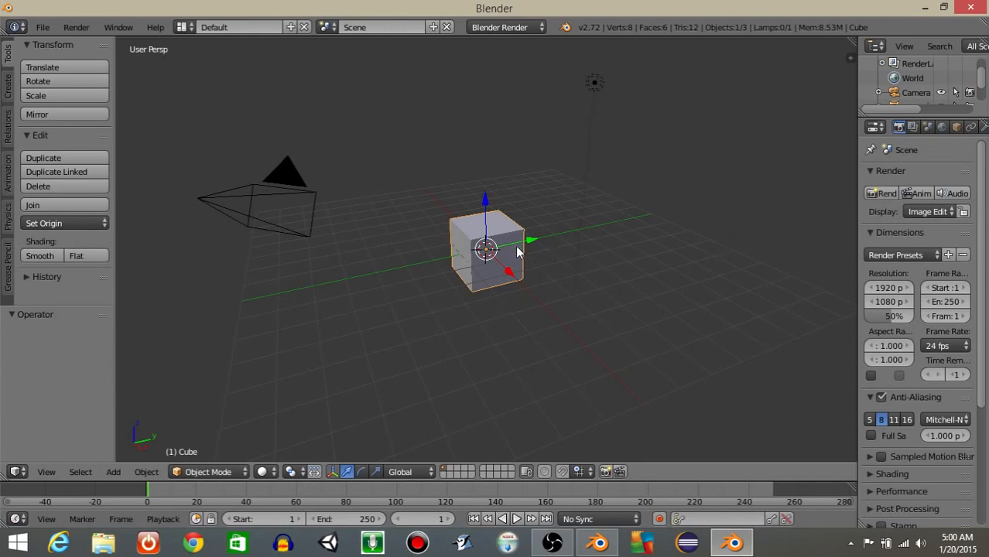
mouse_move(424, 207)
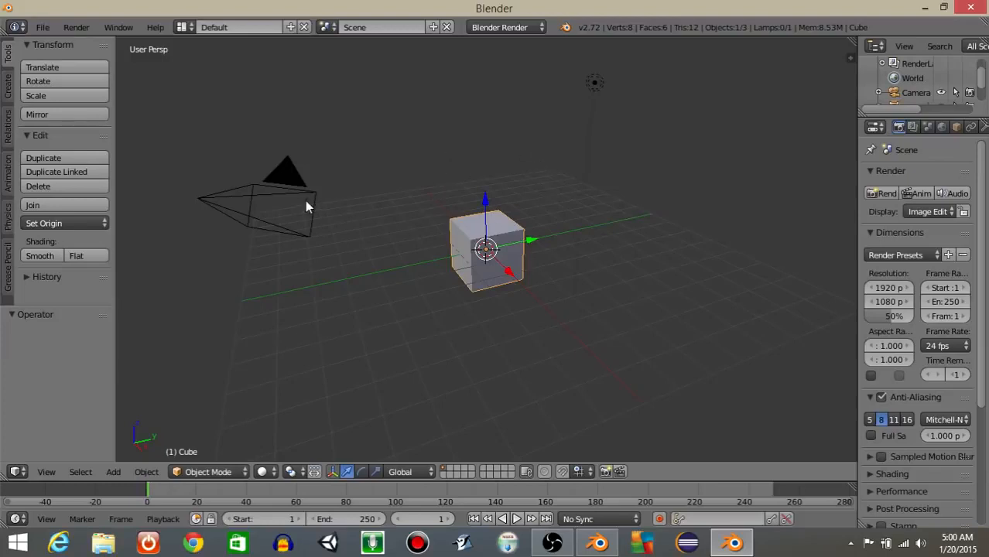
mouse_move(482, 179)
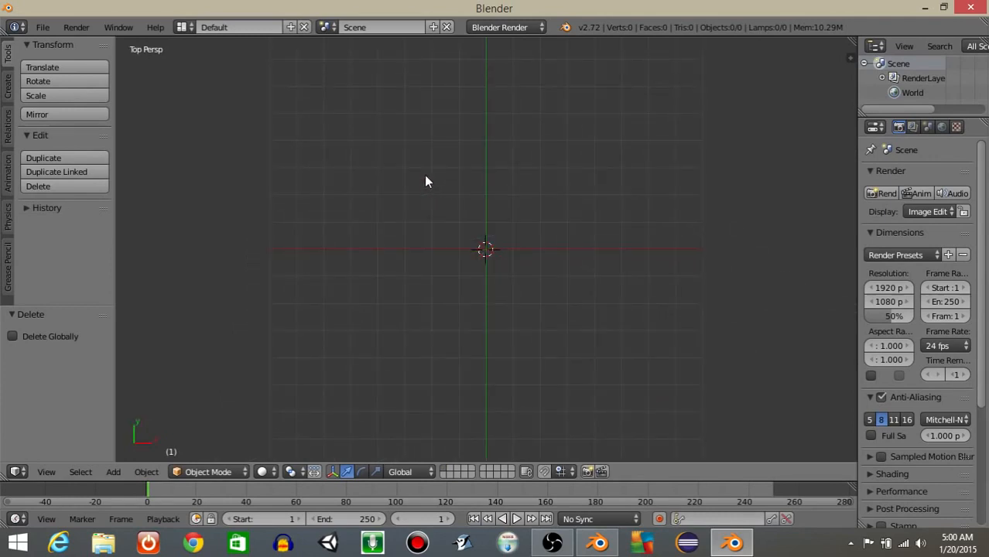
Add a camera raised straight above the origin, then add a Text object into its view.
type("add came")
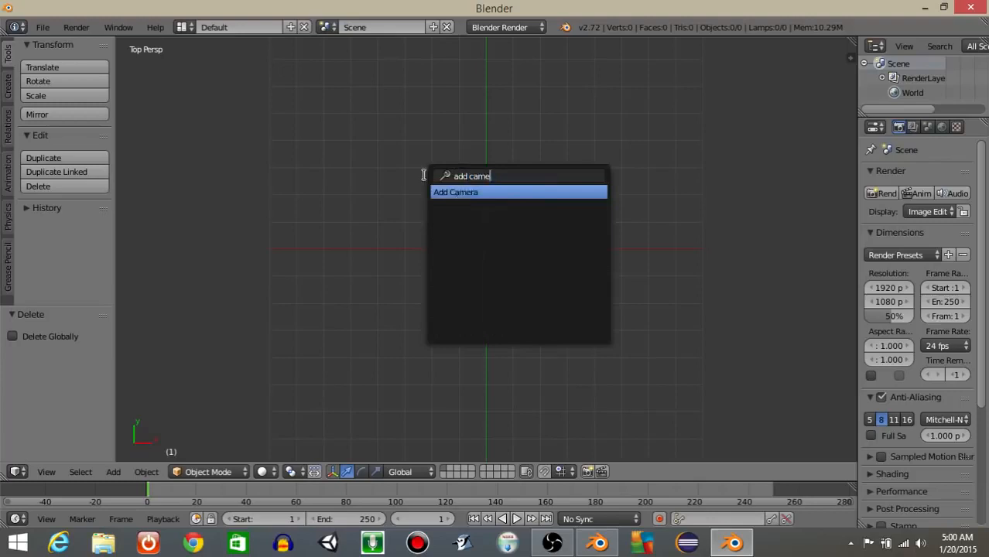
type("Add Text")
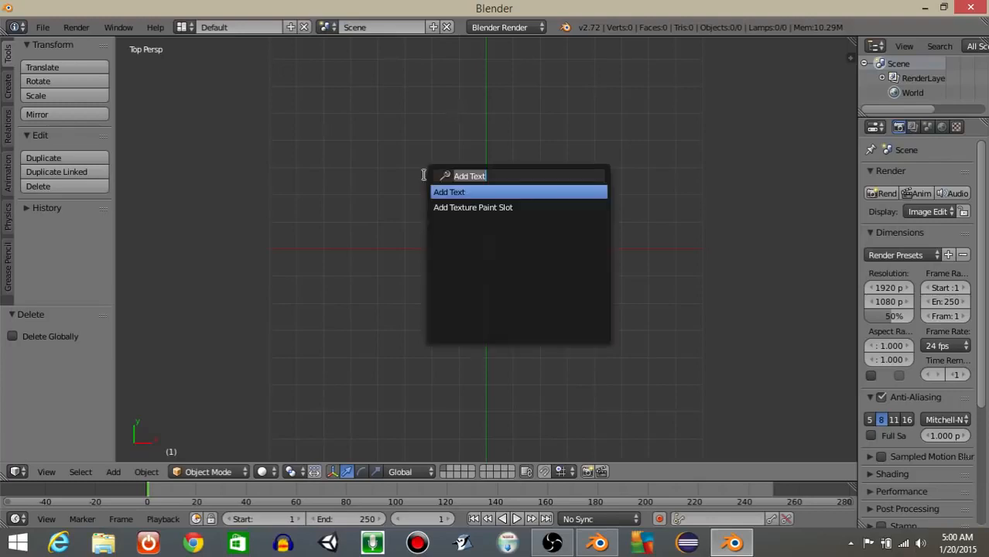
type("add camera")
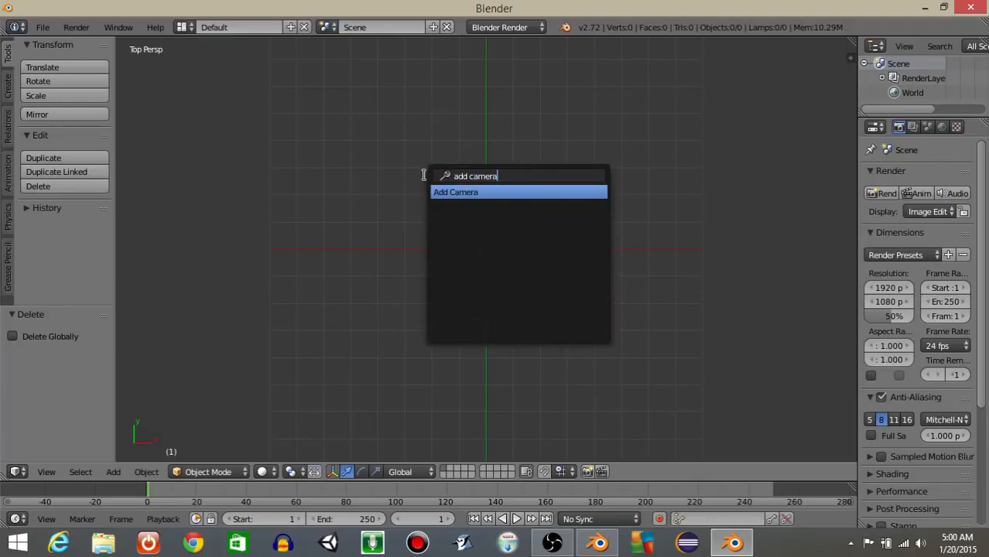
left_click(456, 192)
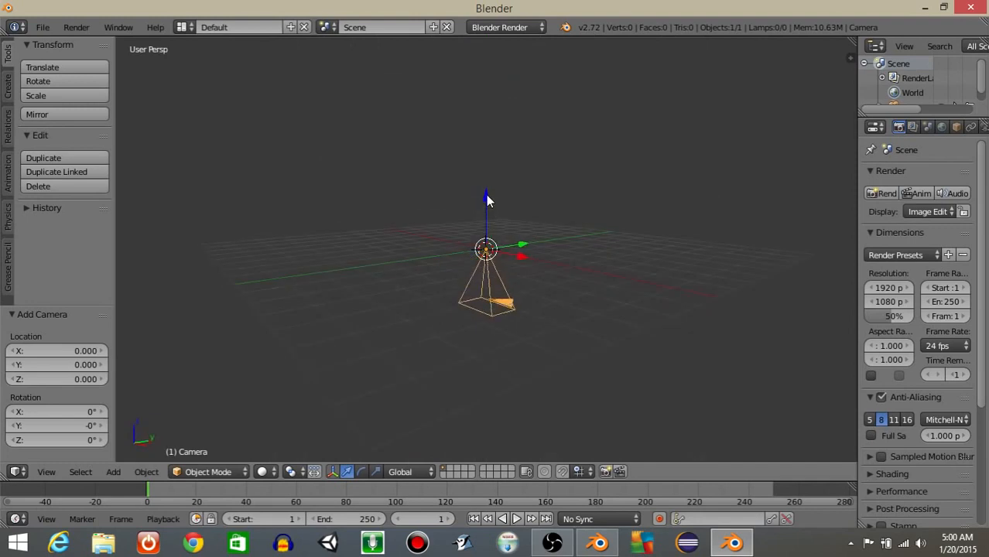
left_click_drag(485, 249, 485, 167)
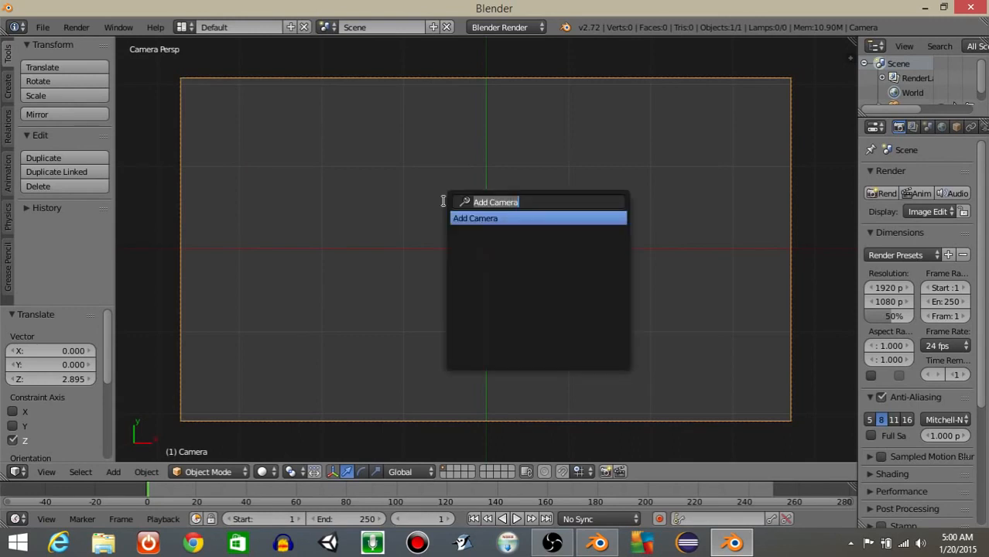
type("add text")
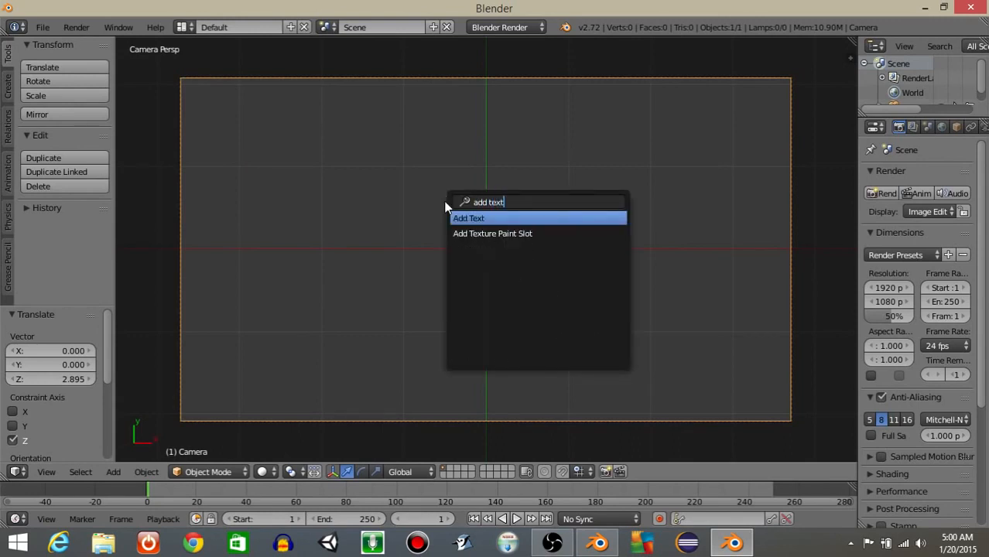
left_click(468, 218)
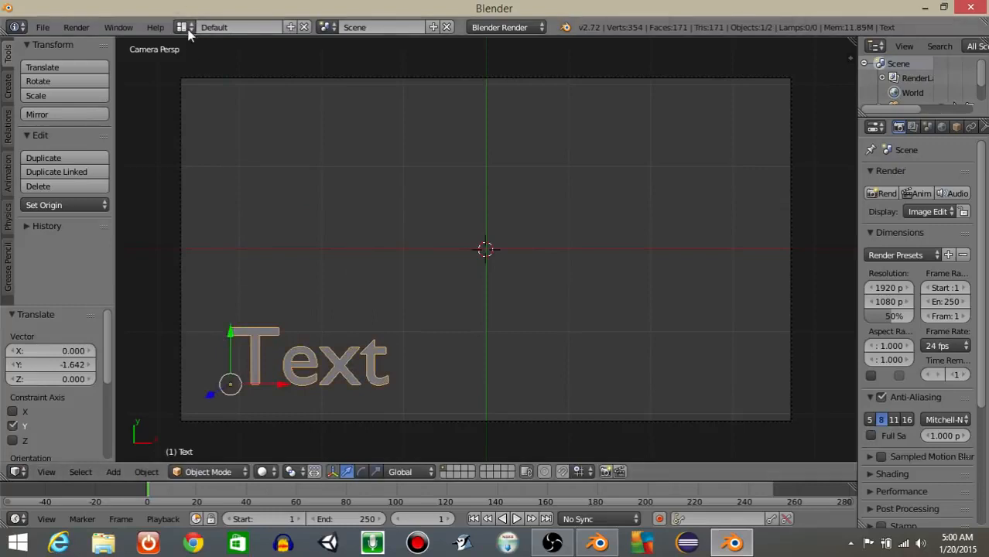
In the Game Logic layout, add Integer property 'number' and String property 'word'.
left_click(240, 26)
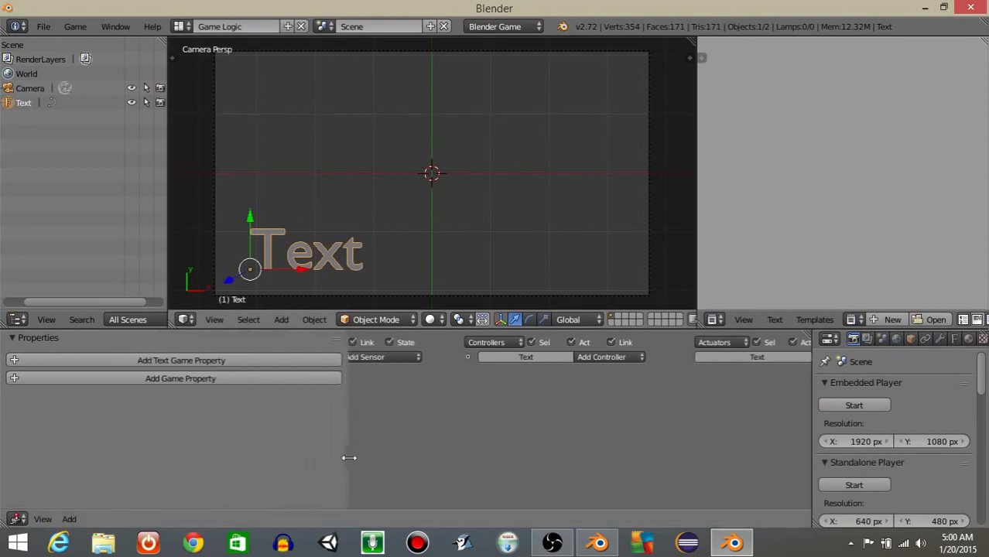
left_click(153, 401)
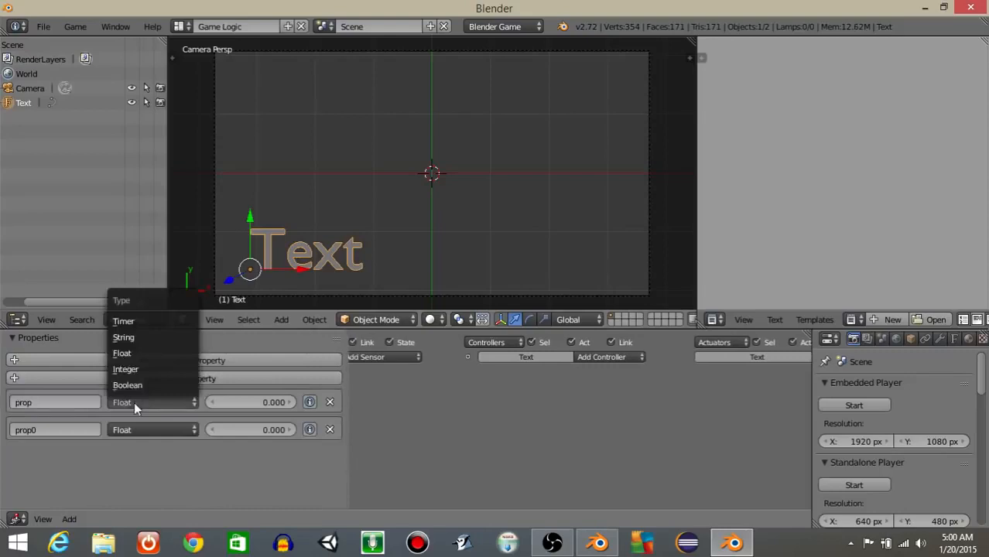
left_click(125, 369)
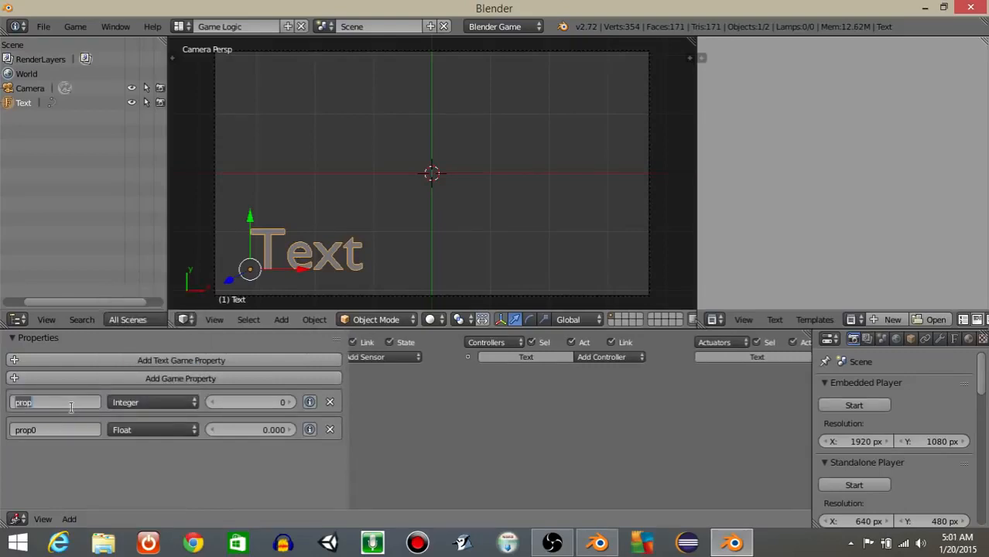
type("number")
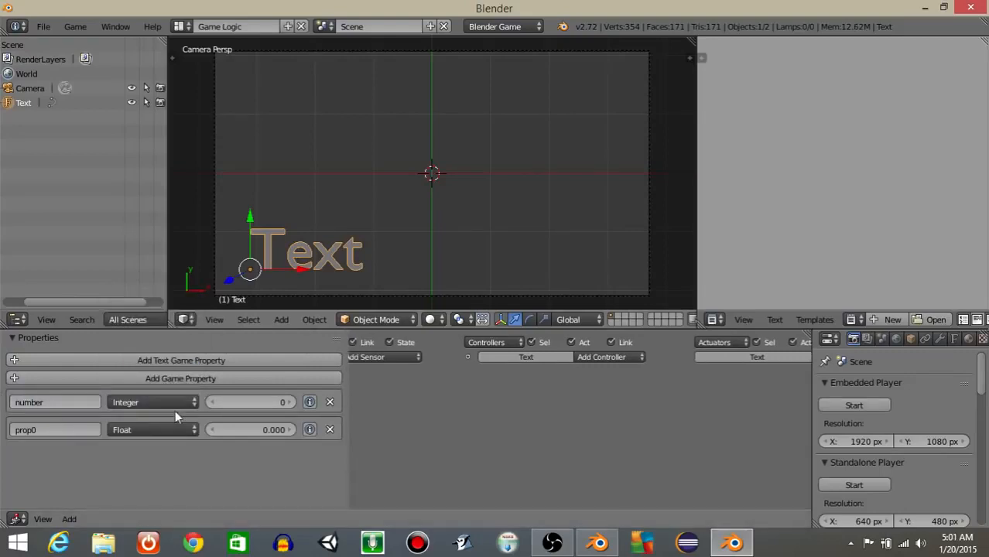
left_click(152, 402)
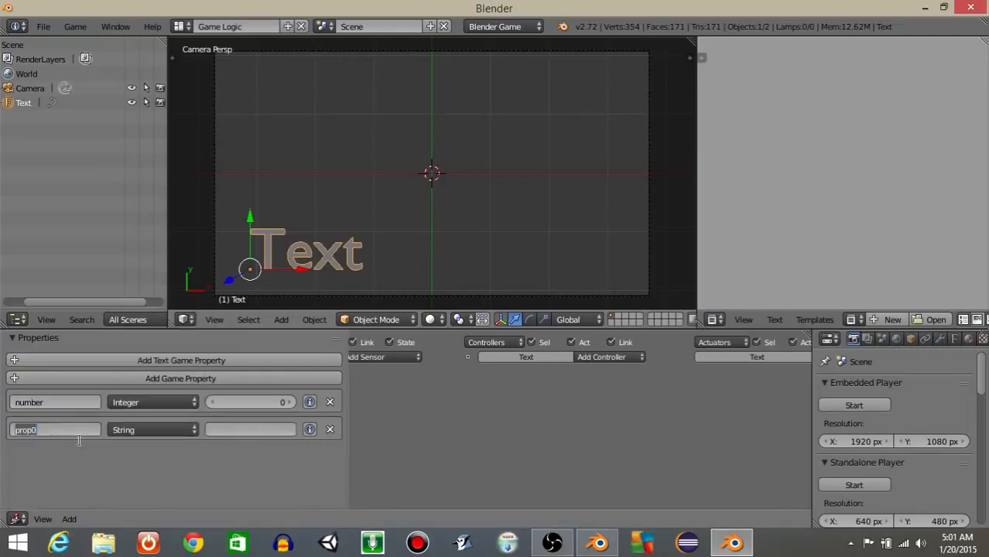
type("word")
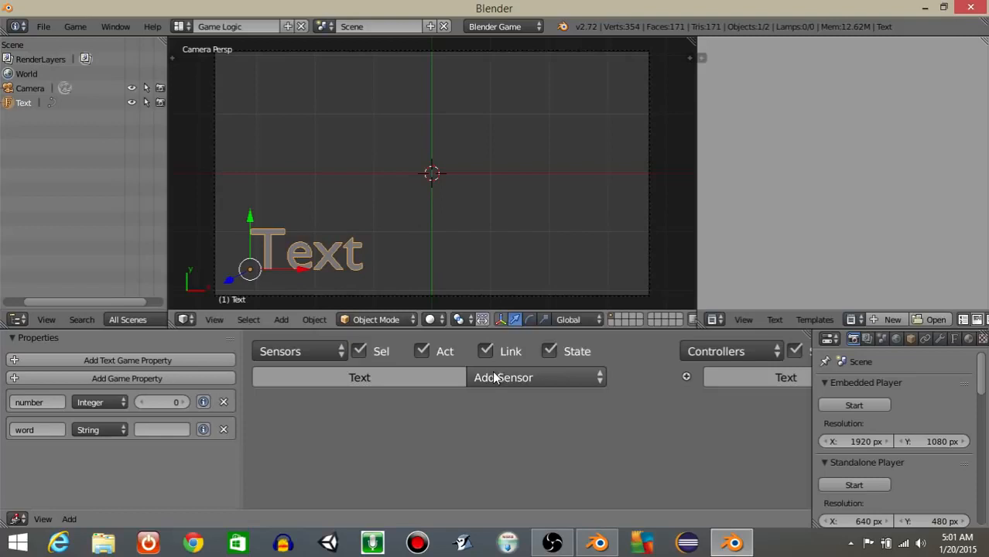
Add an Always sensor and a Keyboard sensor named 'space' to the Text object.
left_click(503, 377)
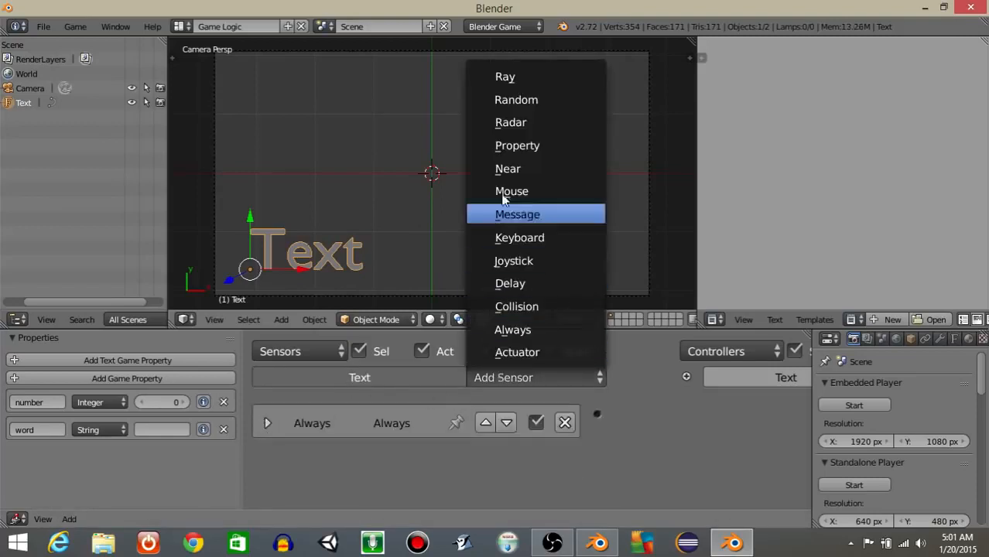
left_click(519, 238)
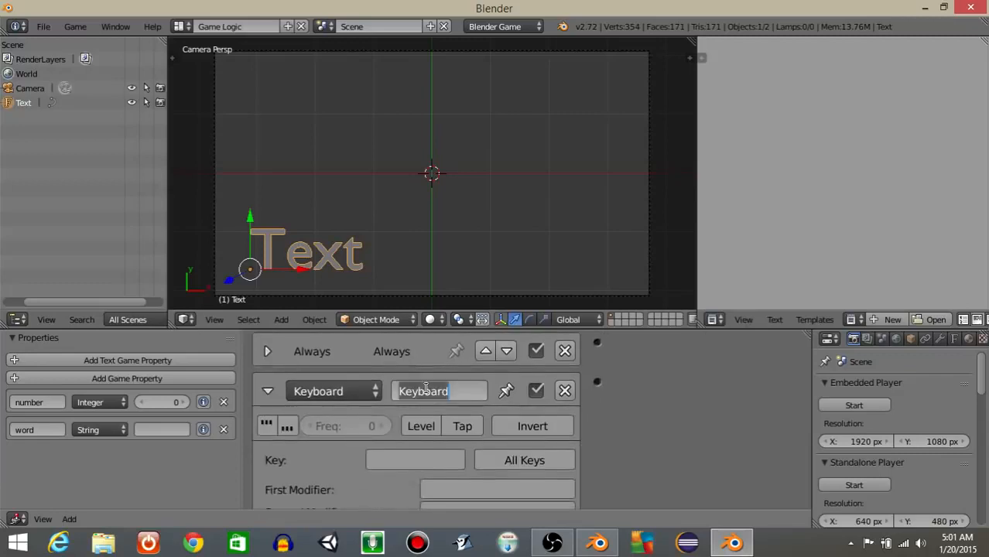
type("space")
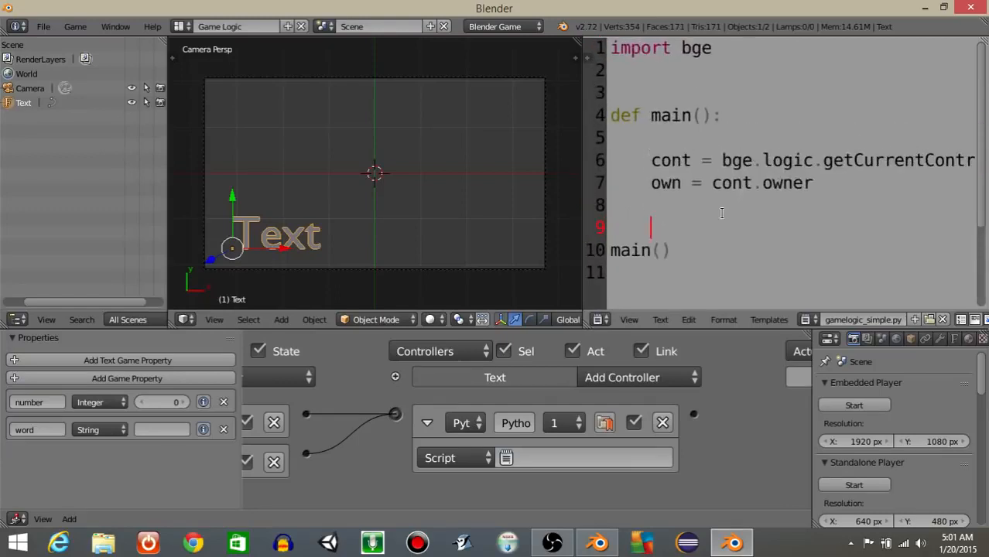
Rename the script to script.py and add the line space = cont.sensors["space"].
key("Return")
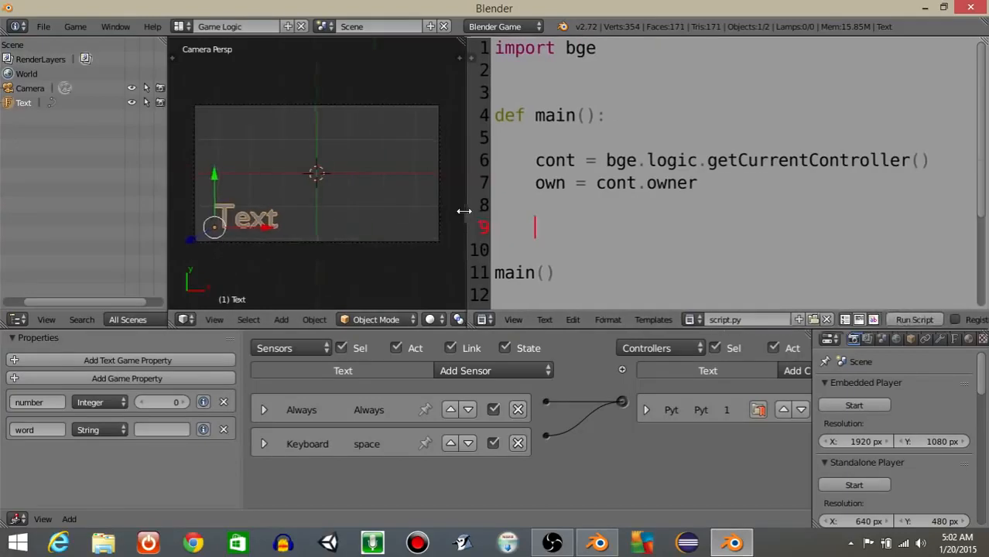
type("space")
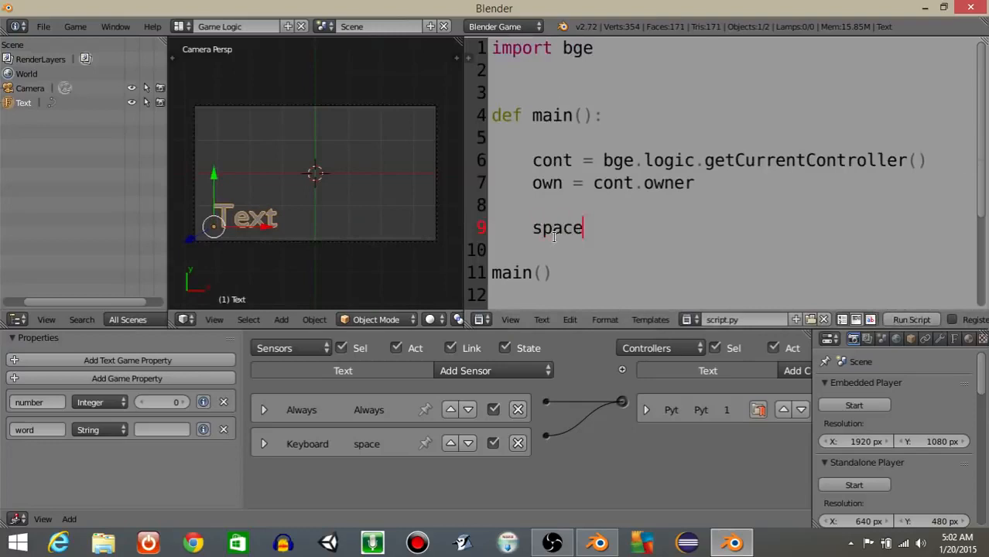
type("Bar")
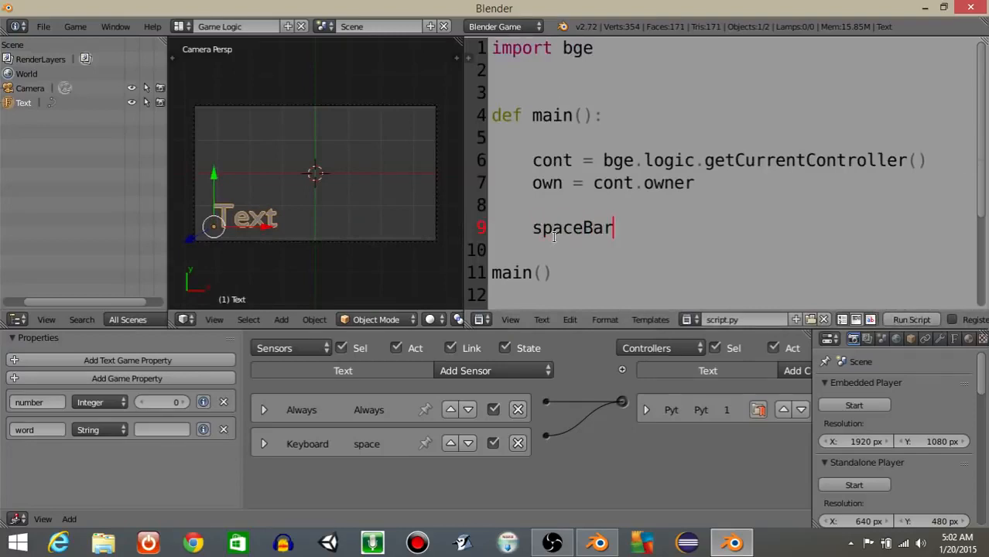
type("= cont.sensors")
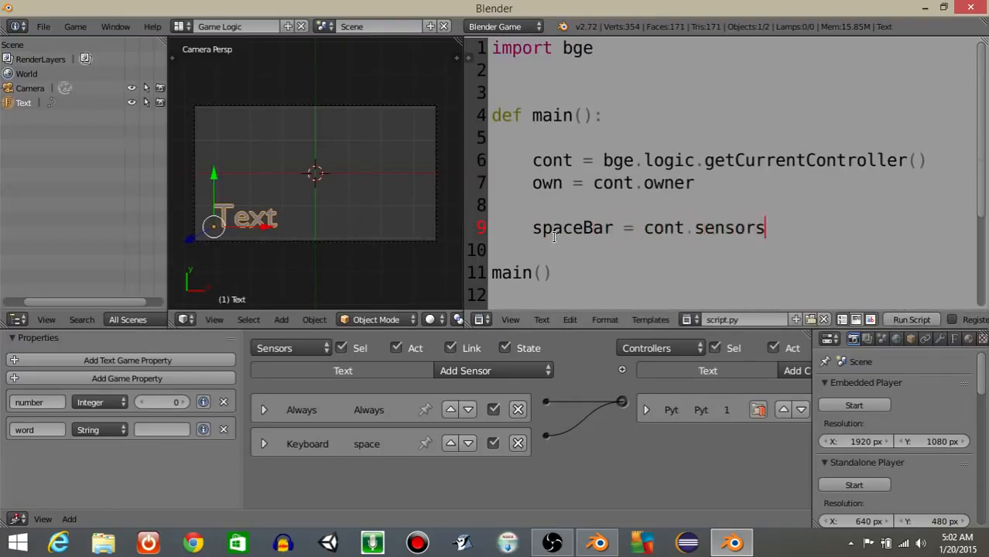
type("[\"space")
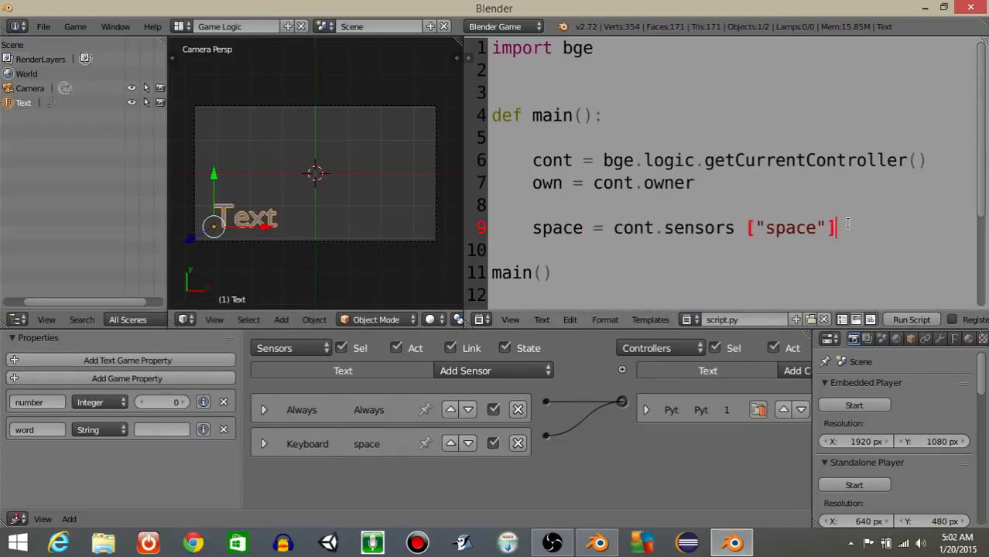
Convert the number property to a string and set own.text = "number: " + number.
key("enter")
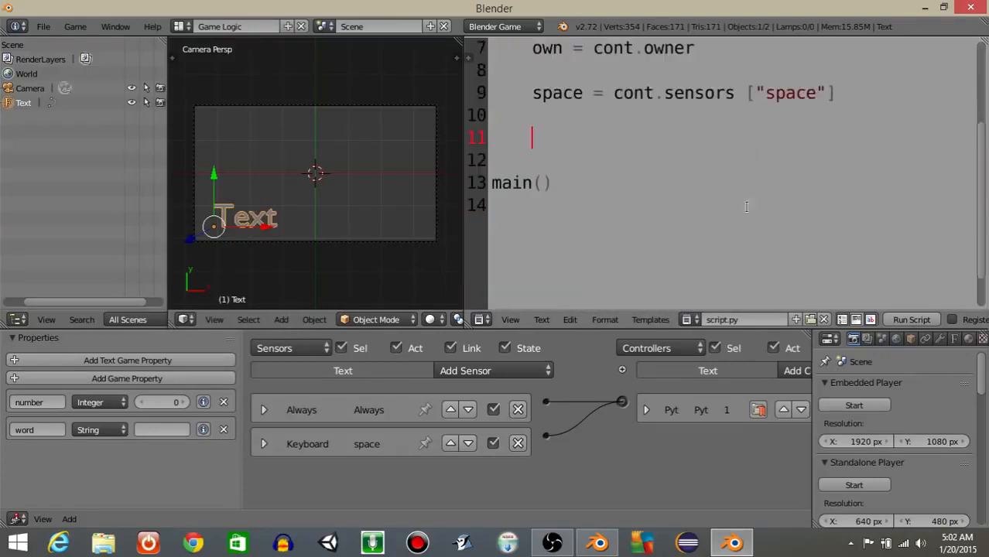
scroll("down", 3)
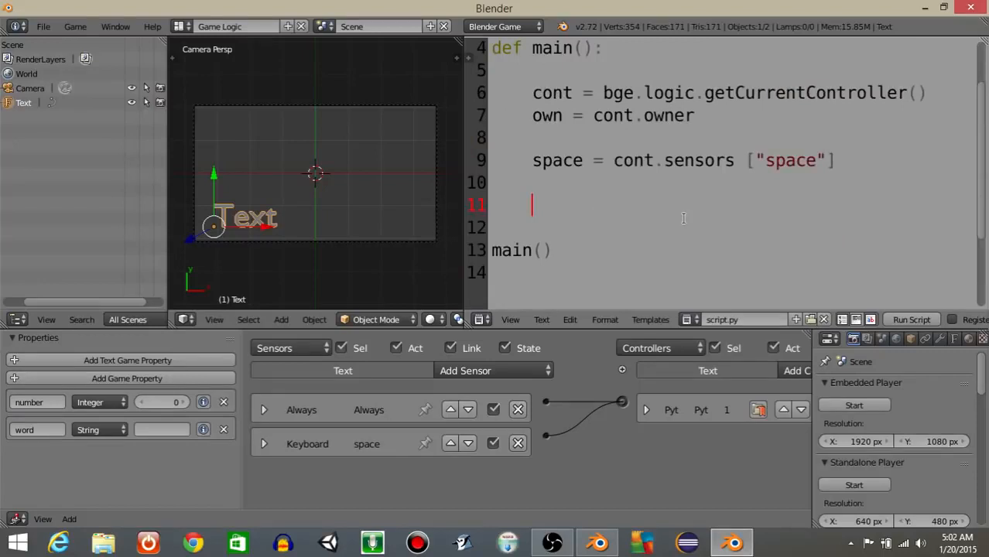
type("number = str(own [\"n")
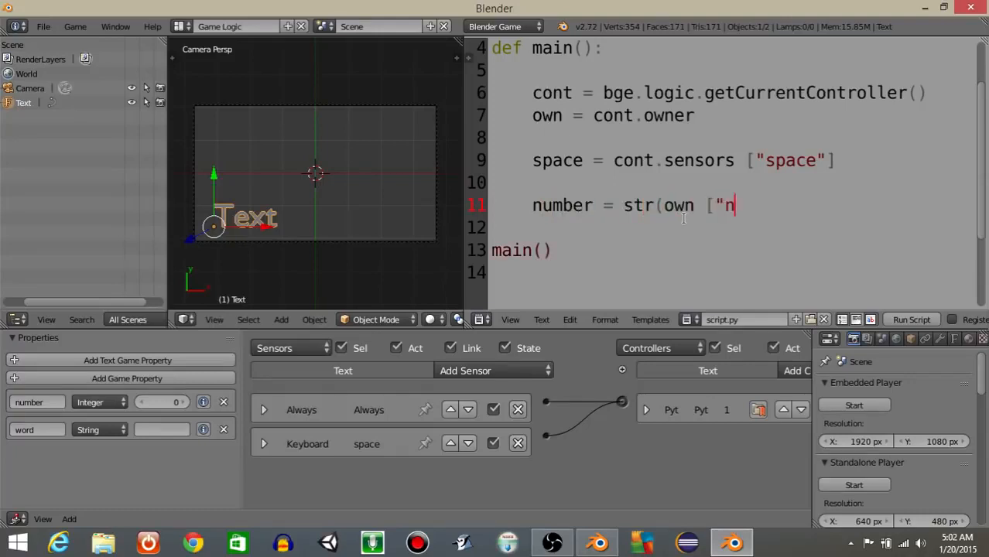
type("umber\"])")
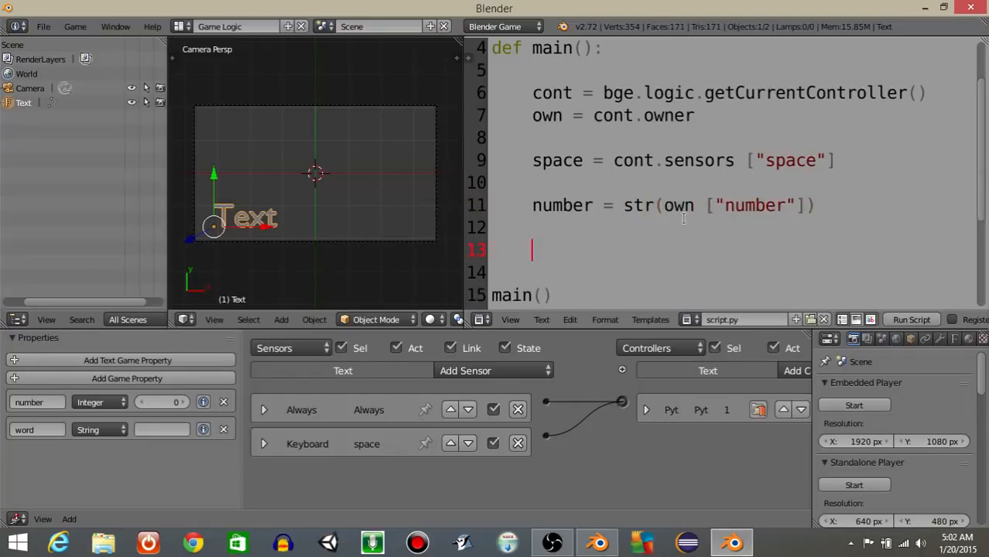
type("own.text =")
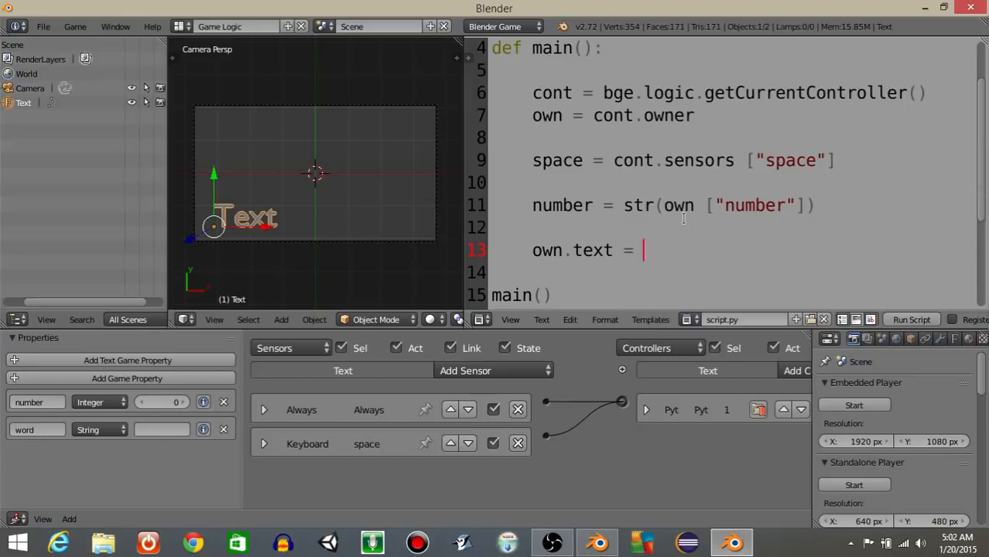
type("number")
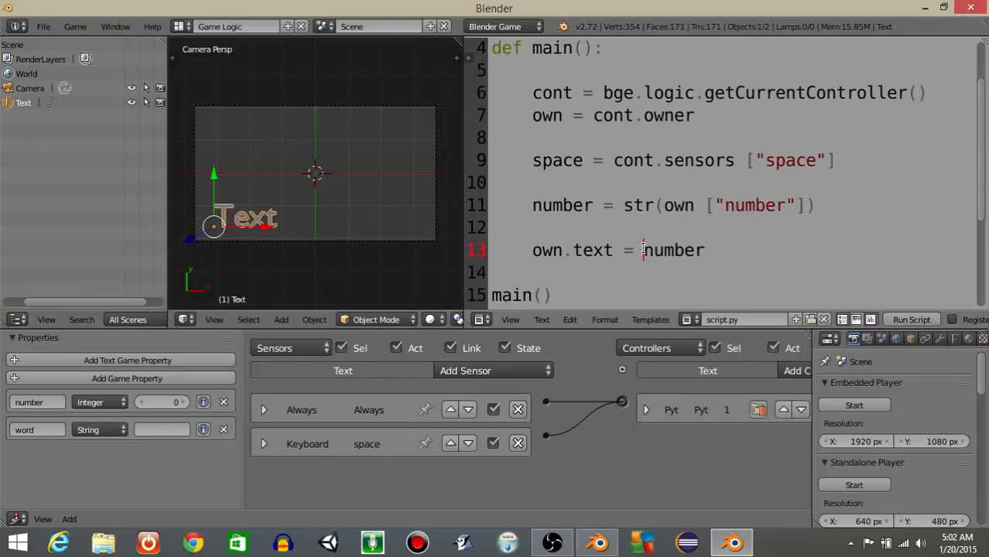
type("\"number: \" + number")
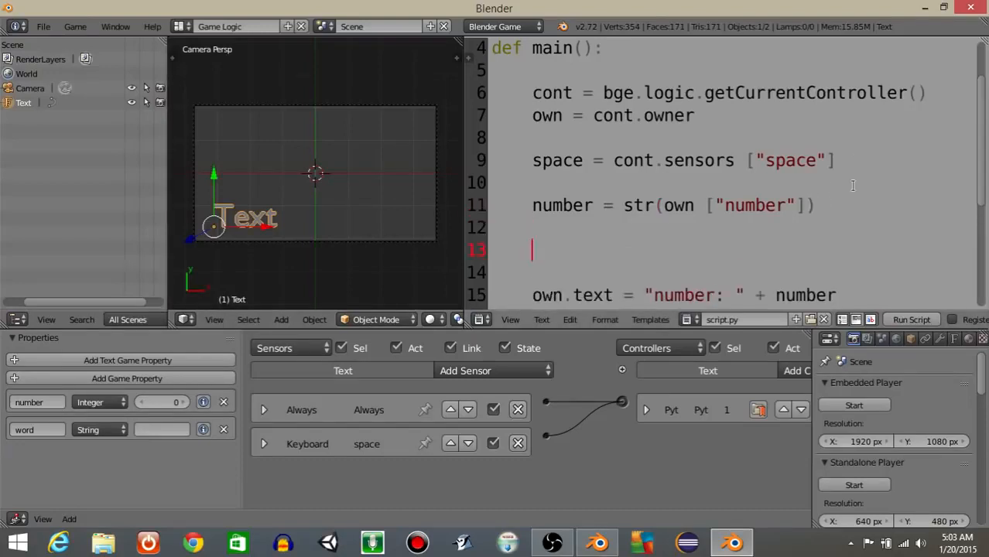
Add an if space.positive block that increments own["number"] by 1.
type("if space.positive:")
left_click(733, 272)
type("own")
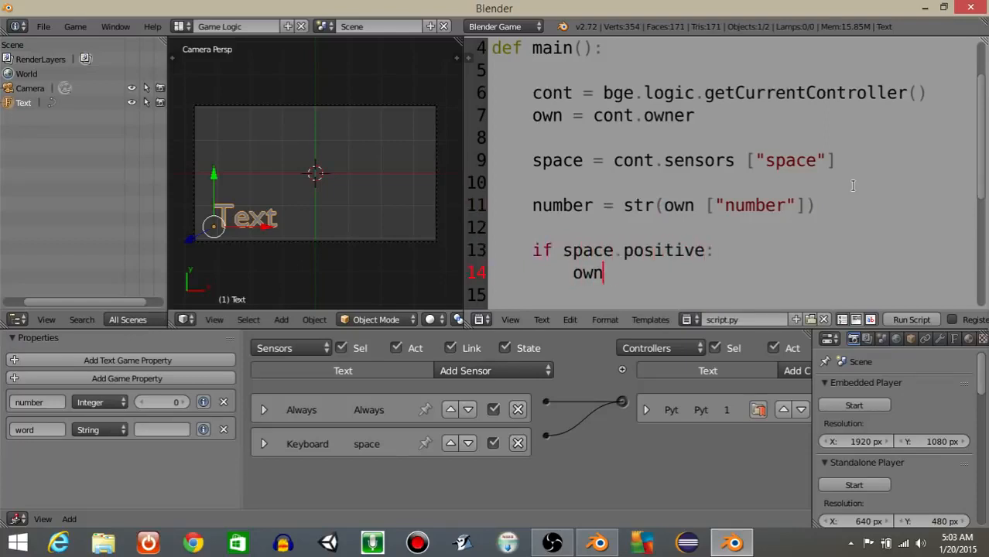
type("[\"number\"] += 1")
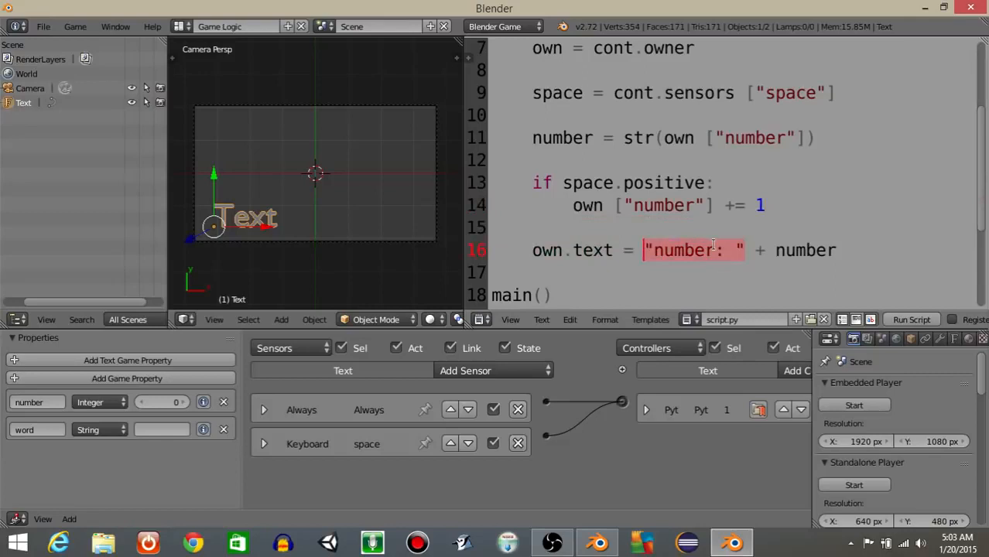
Replace the "number: " label with own["word"] and enter 'hello' as the word property value.
key("Delete")
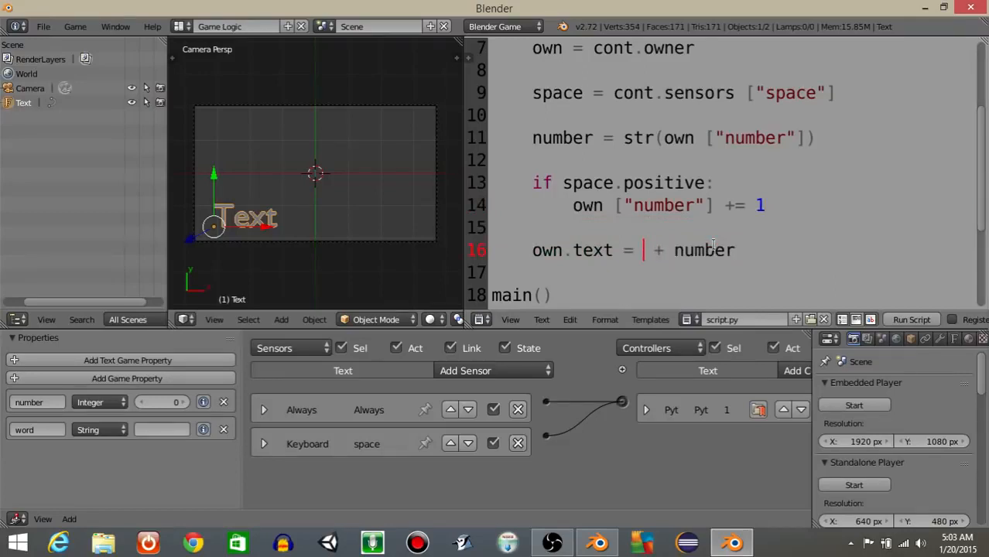
mouse_move(503, 285)
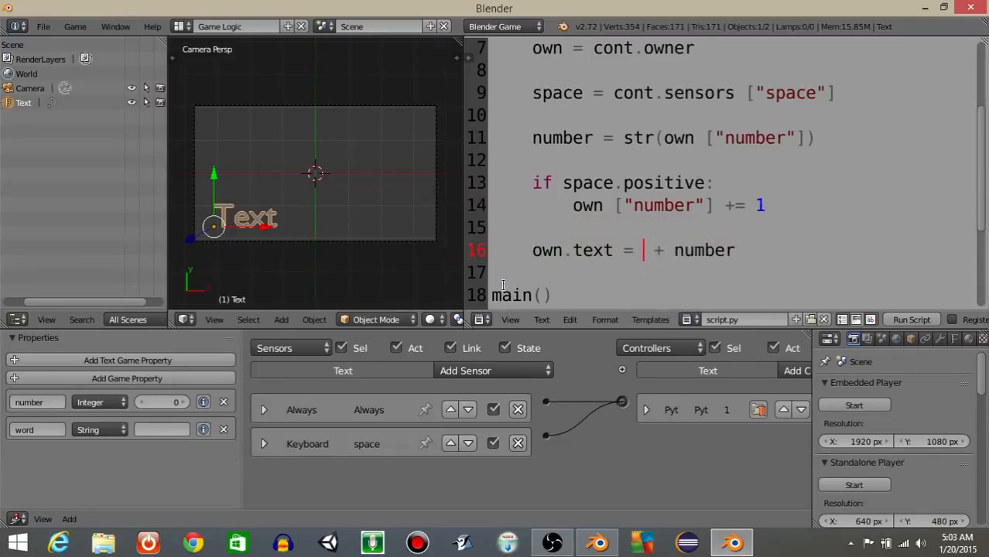
type("own")
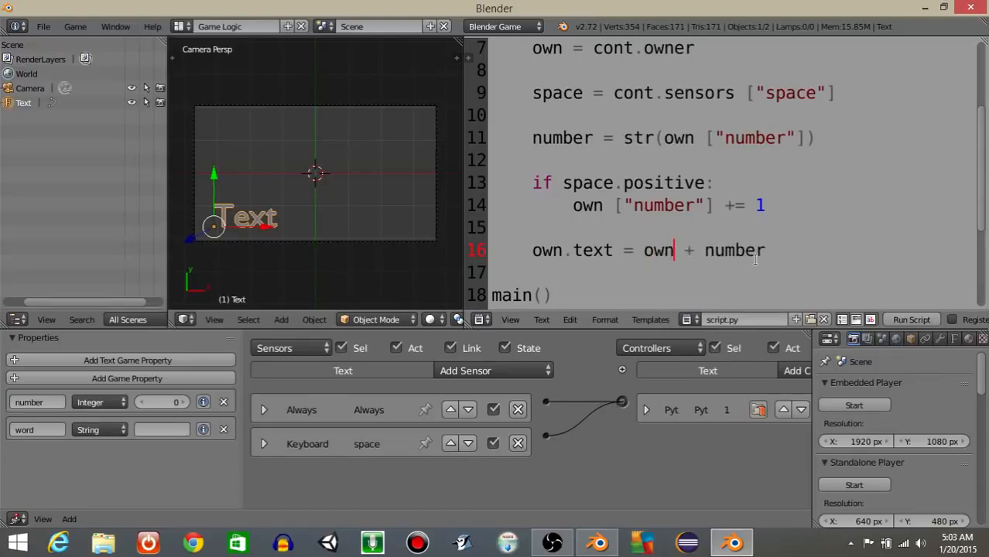
type("[\"word")
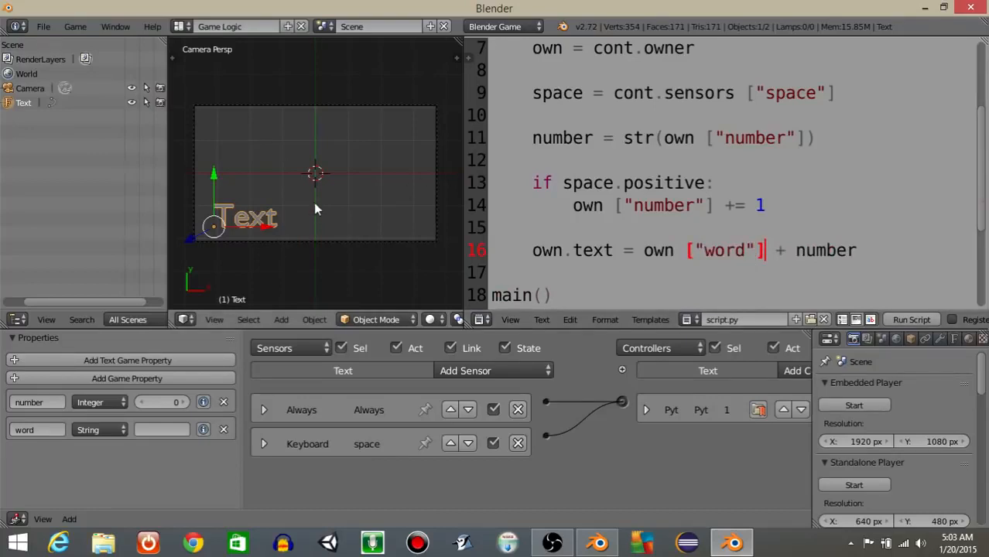
mouse_move(156, 420)
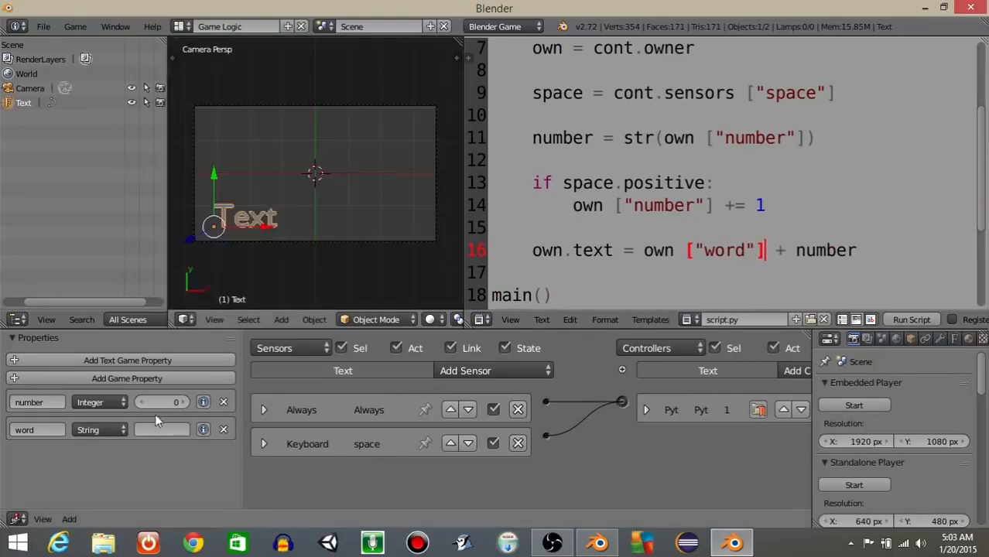
left_click(161, 429)
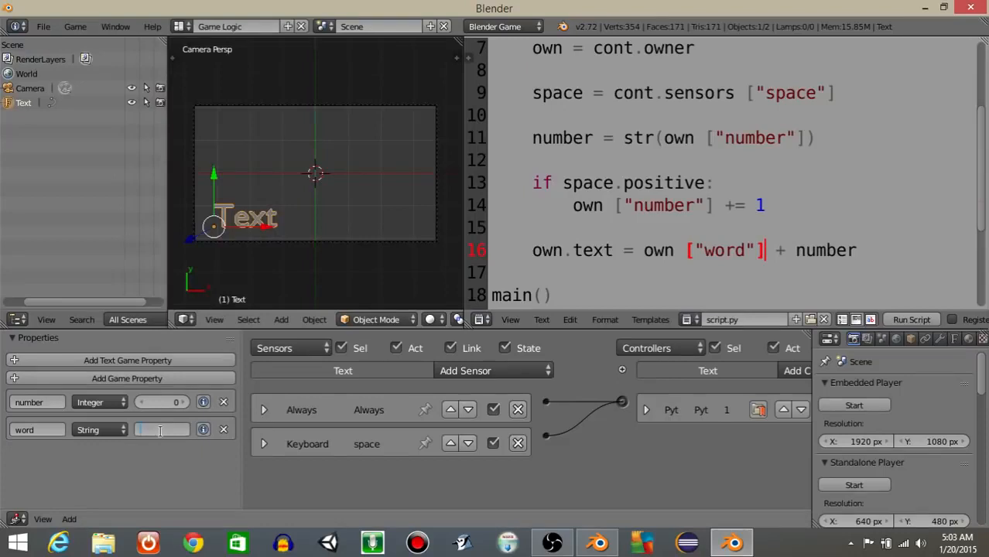
type("hello")
type("i")
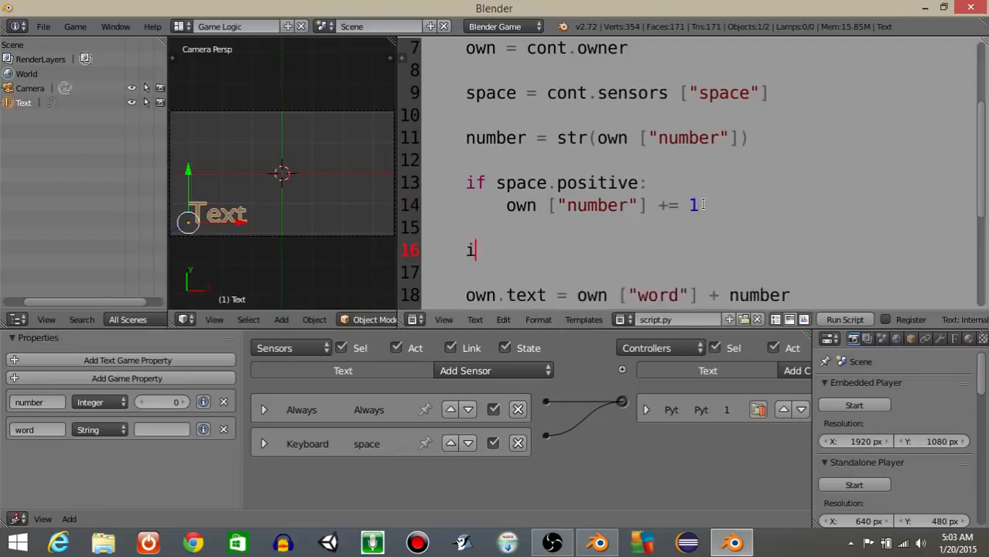
Add an if branch setting own["word"] to "low: " when number is 5 or less.
type("f own [\"n")
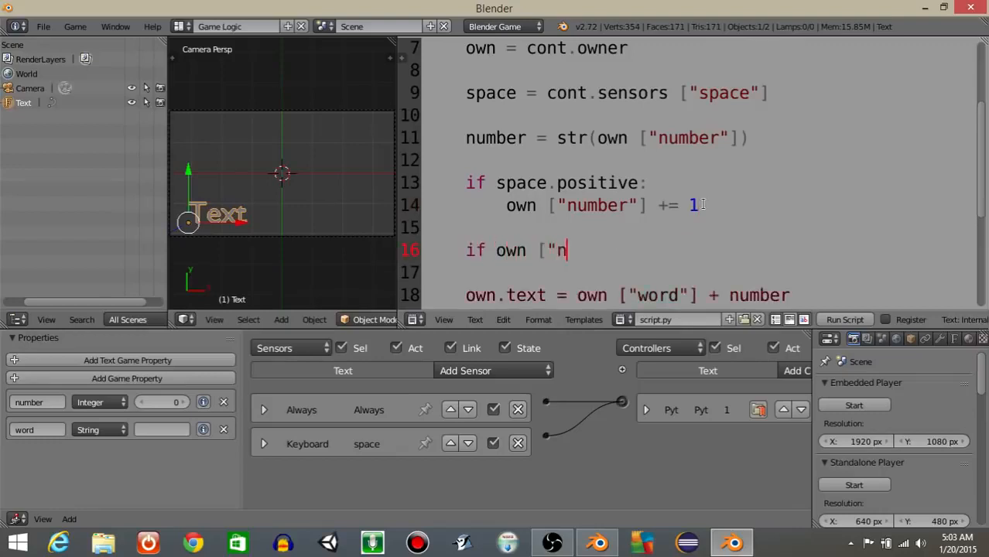
type("umber\"] <")
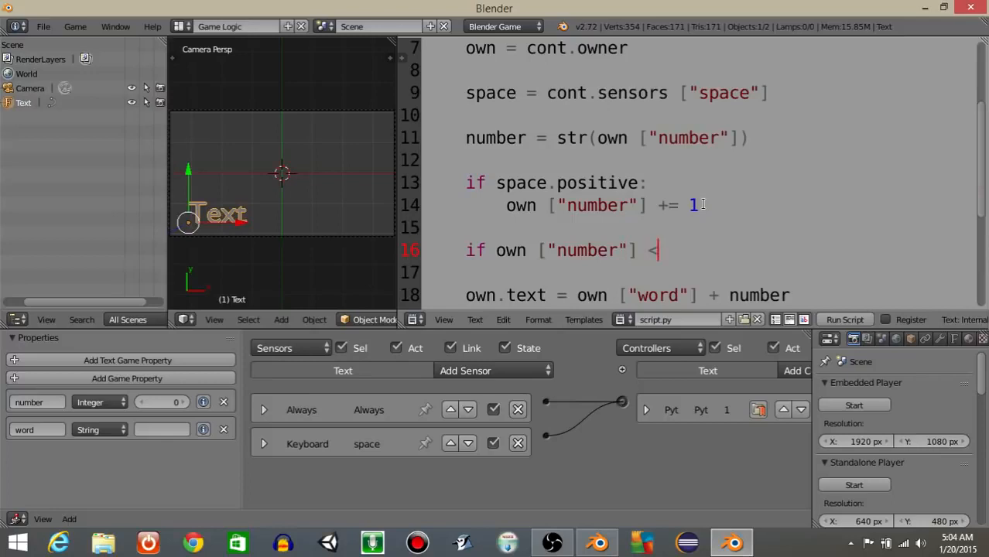
type("= 5:")
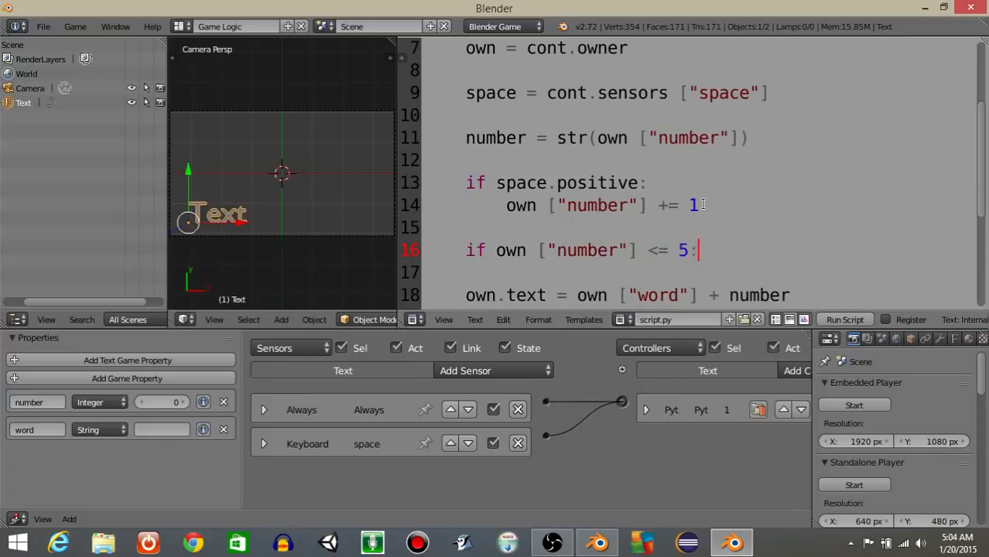
type("own [\"wrl")
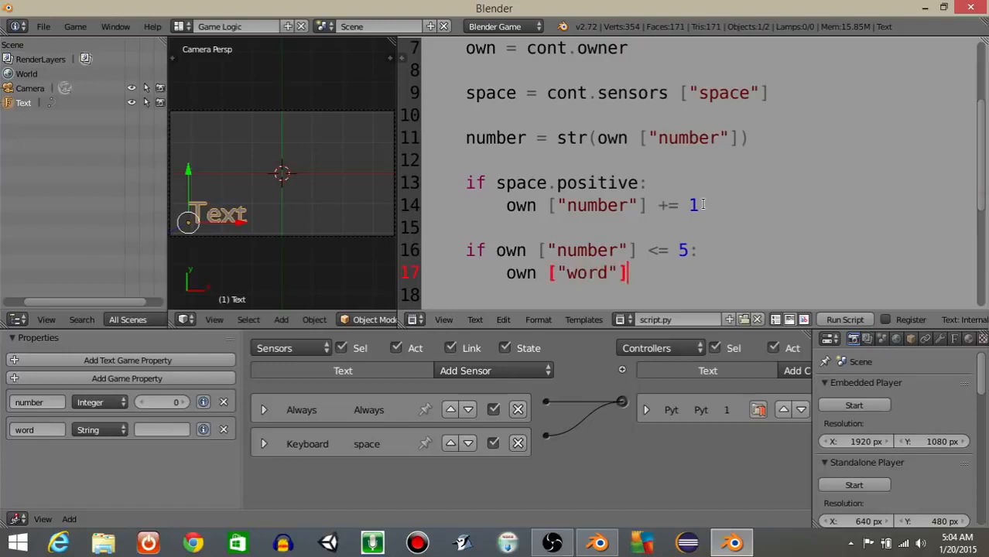
type("=")
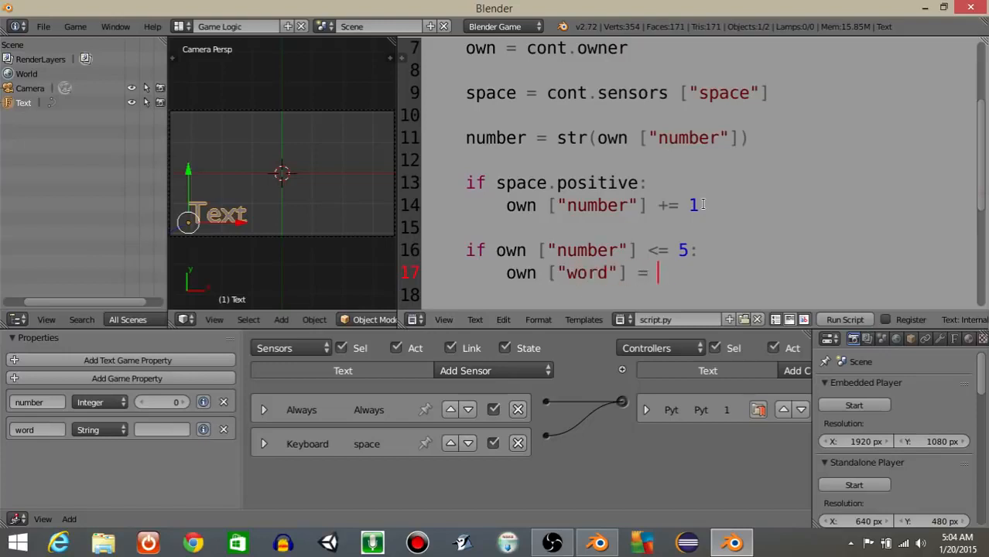
type("\"low: \"")
left_click(699, 295)
type("else:")
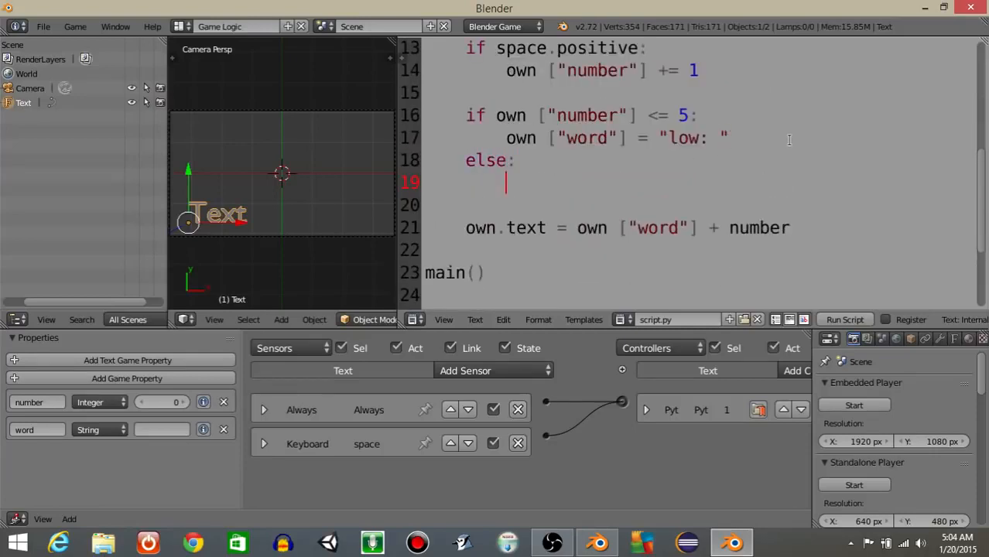
Add the else branch setting own["word"] to "high: ".
type("own ['w")
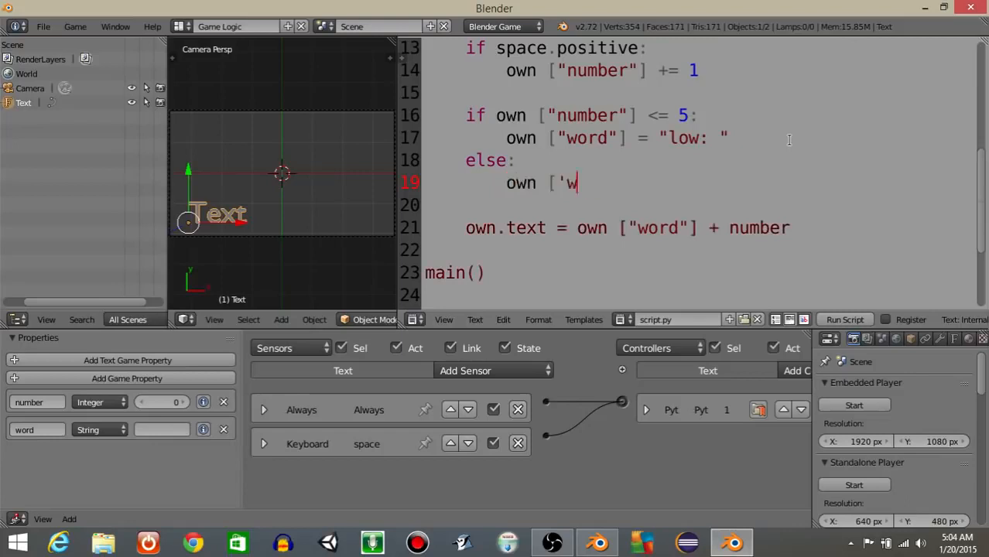
type("ord\"] =")
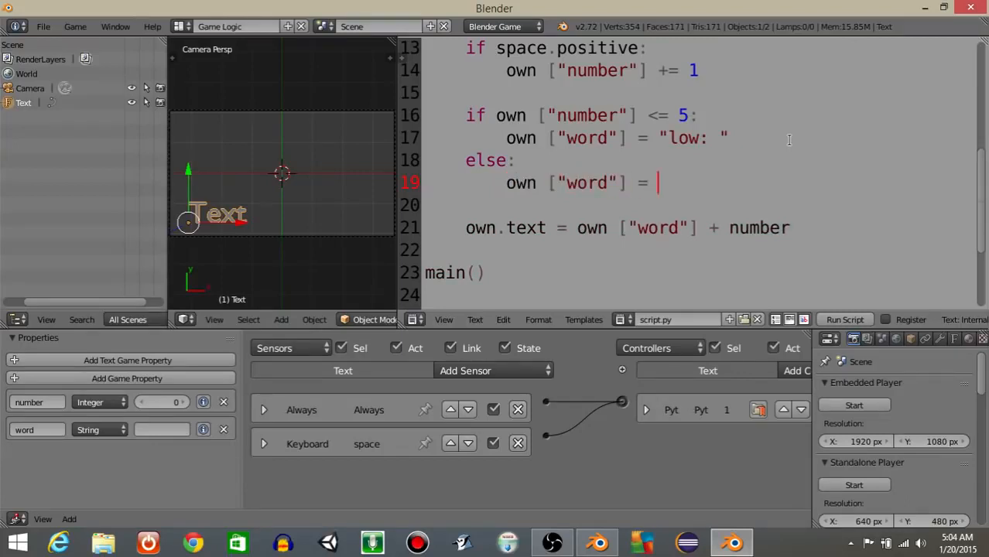
type("\"")
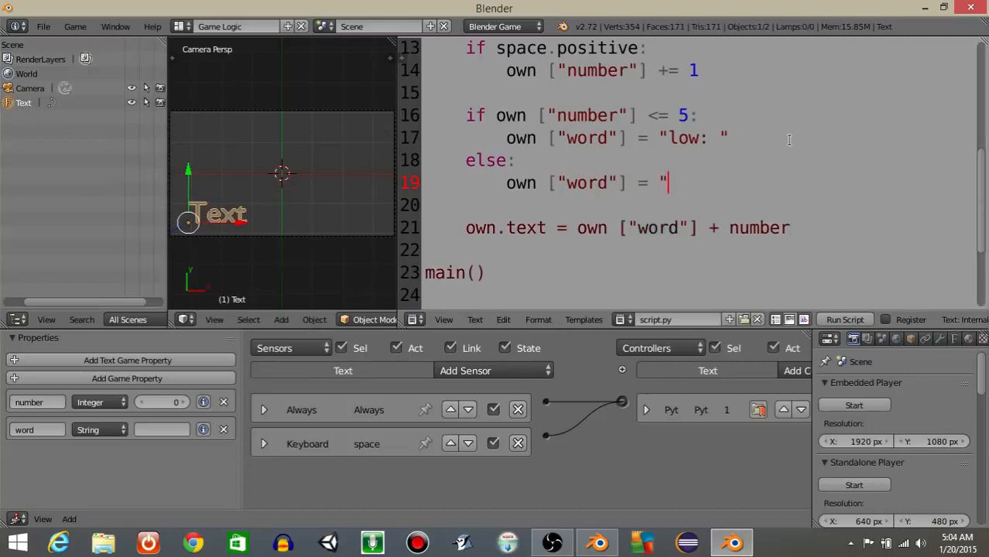
type("high: \"")
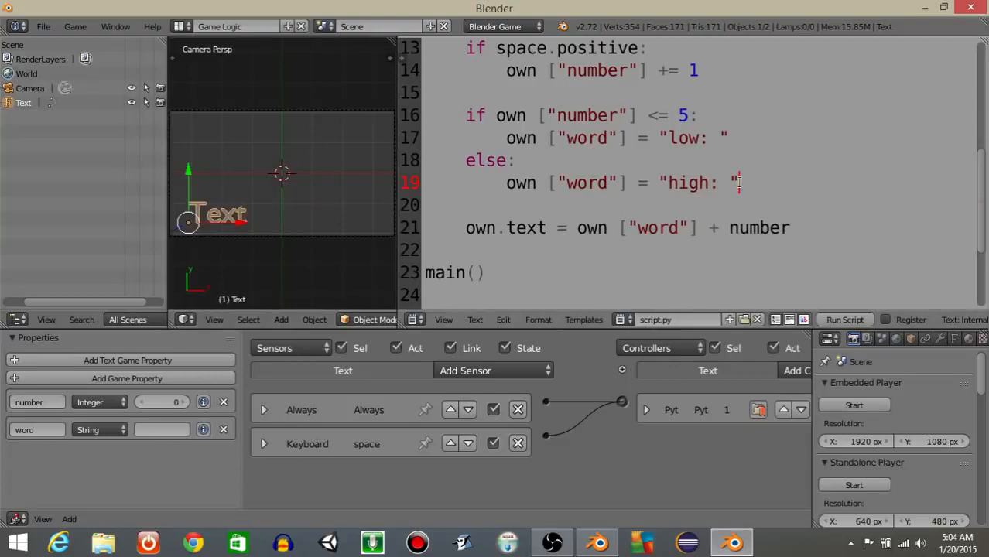
left_click_drag(466, 115, 739, 183)
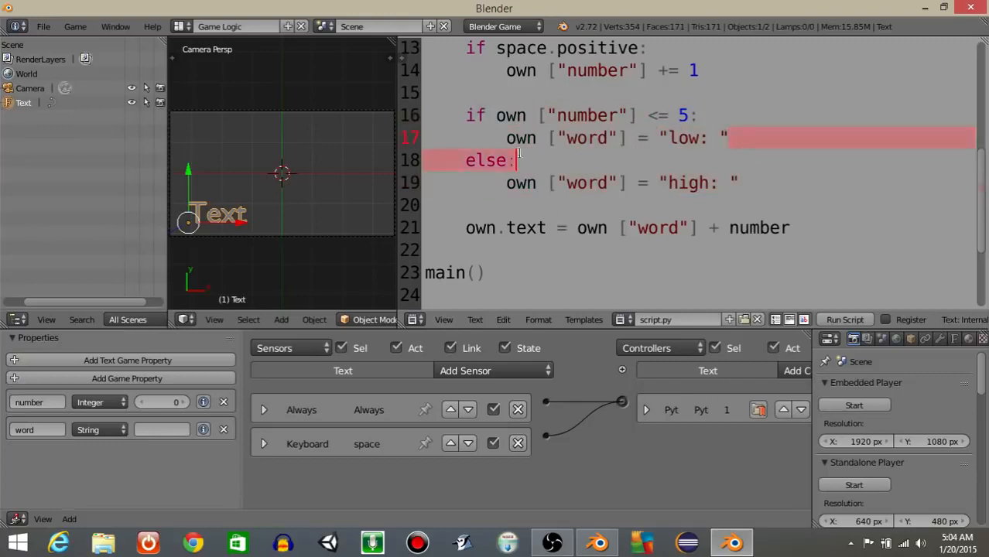
Add 'import random' at the top of the script, then scroll back down.
key("Delete")
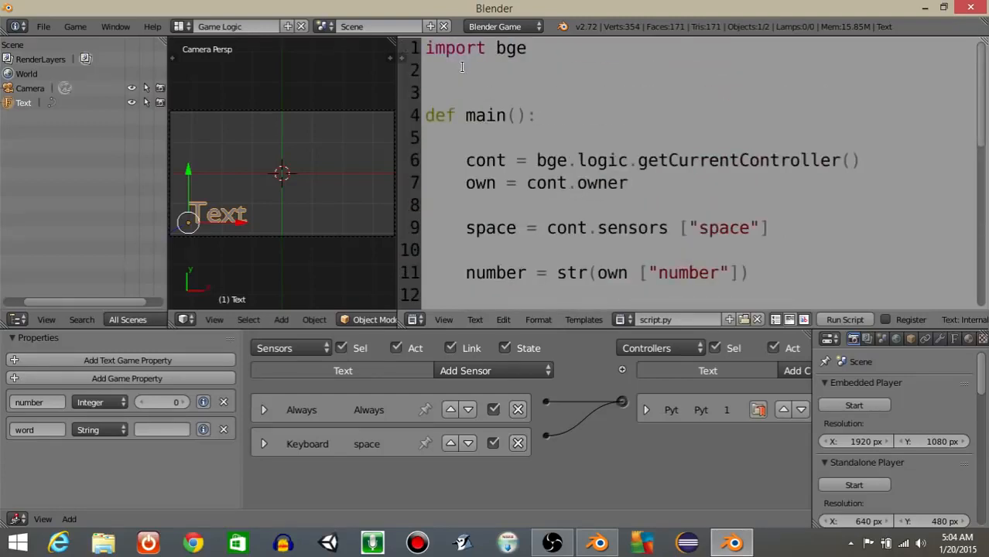
type("import")
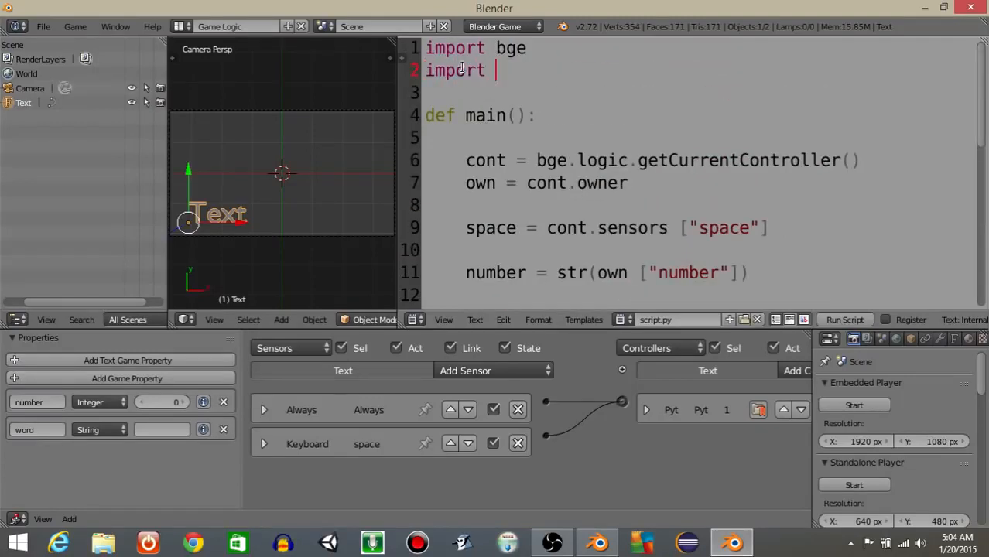
type("random")
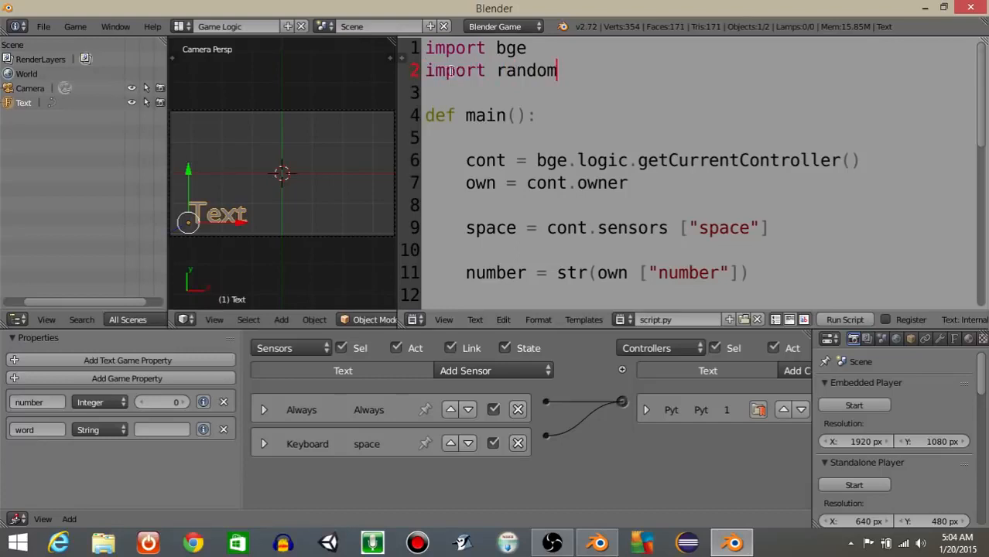
scroll("down", 3)
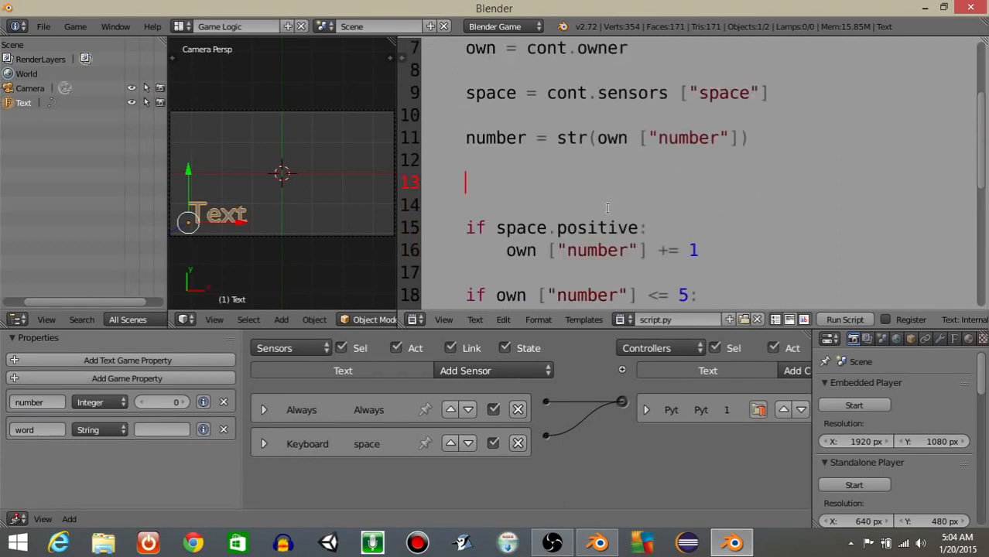
Define lowList = ["low", "empty"] in the script.
type("lowList")
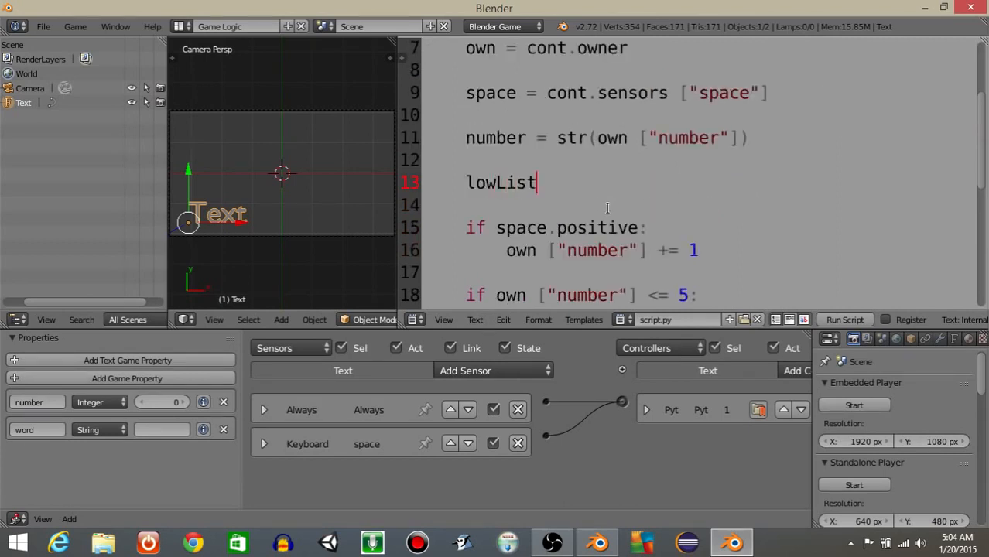
type("= [\"lo")
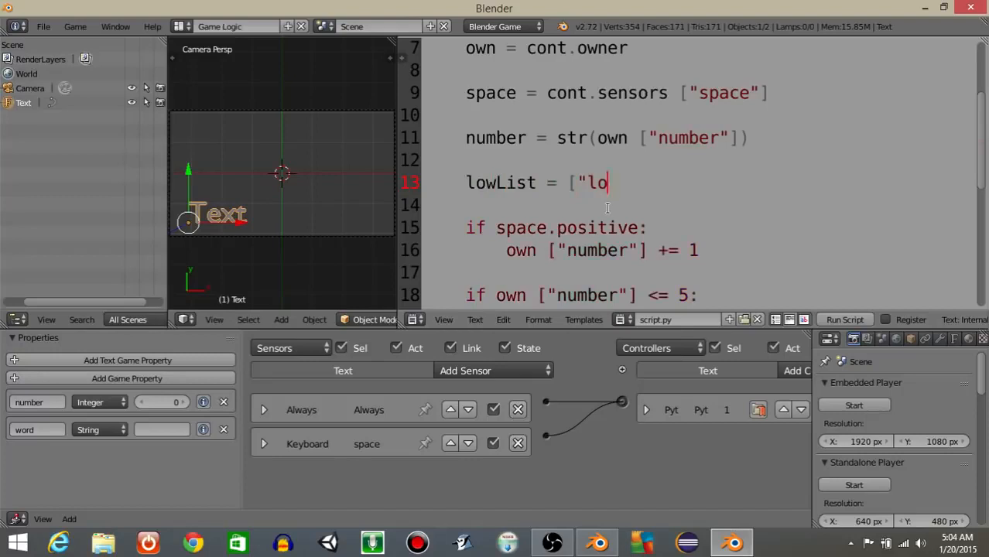
type("w\", \"")
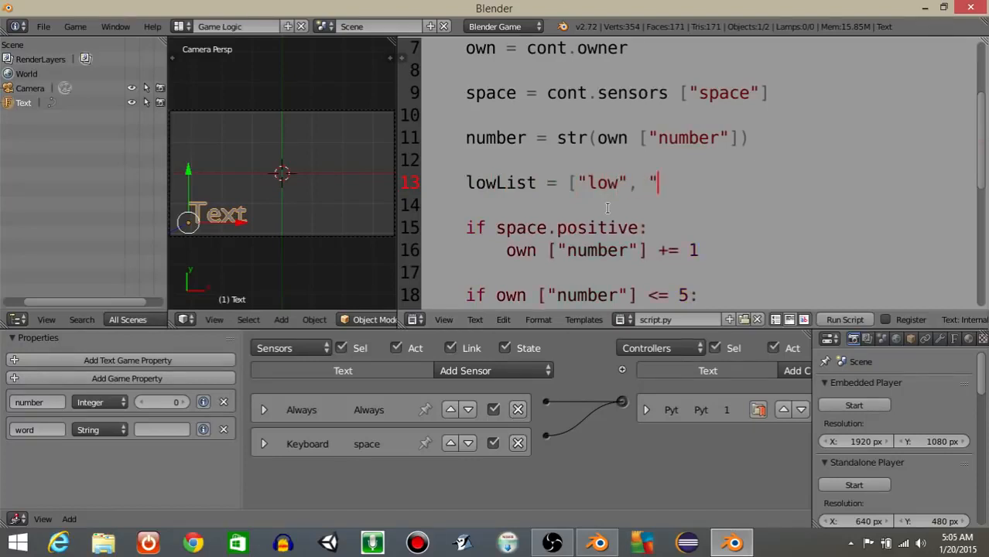
type("empty")
left_click(719, 205)
type("highList =")
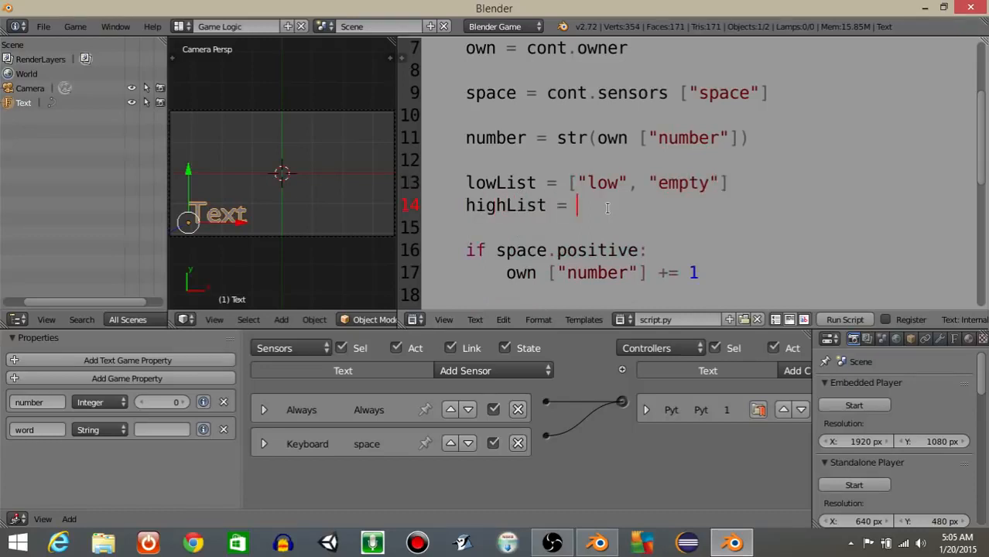
Add highList = ["high", "full"] on the next line.
type("[\"high\"")
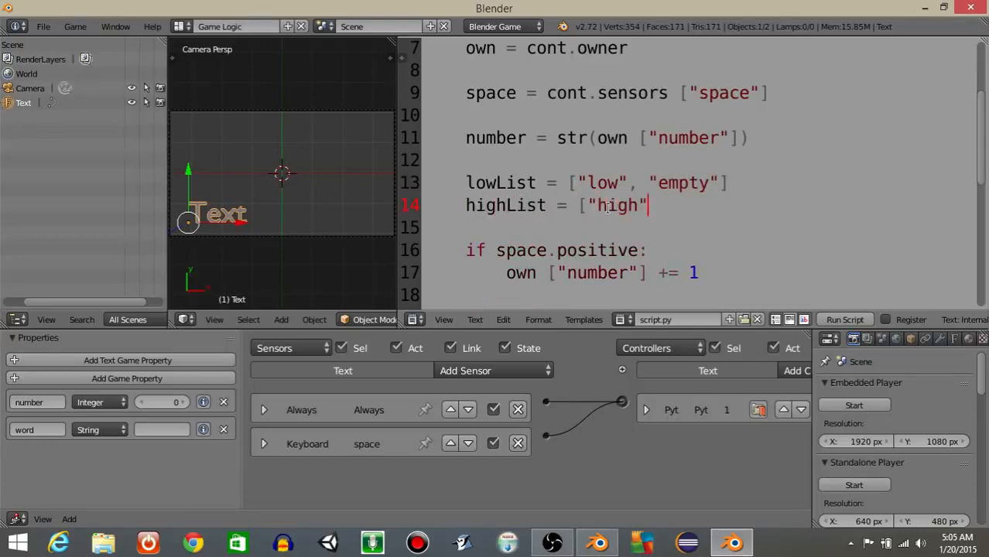
type(", \"full\"")
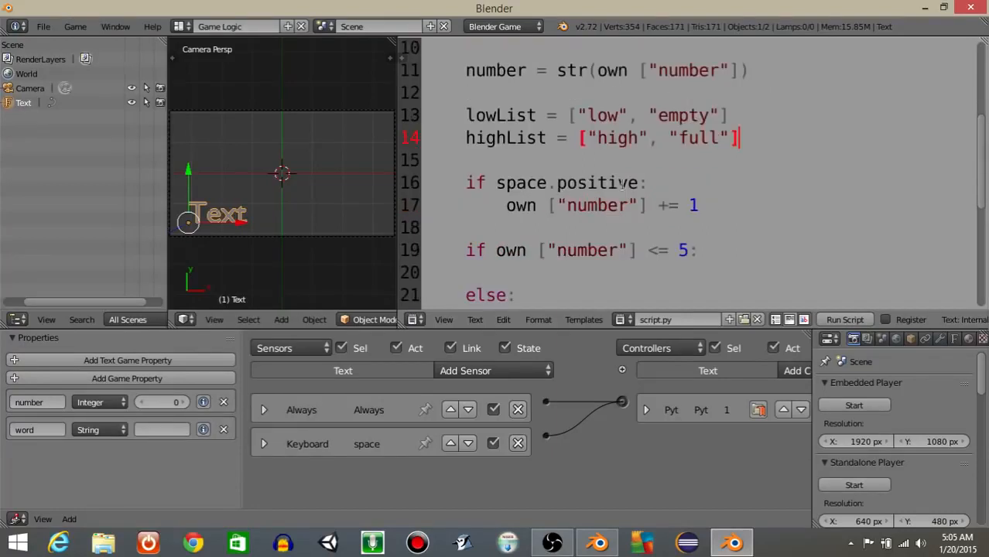
mouse_move(376, 202)
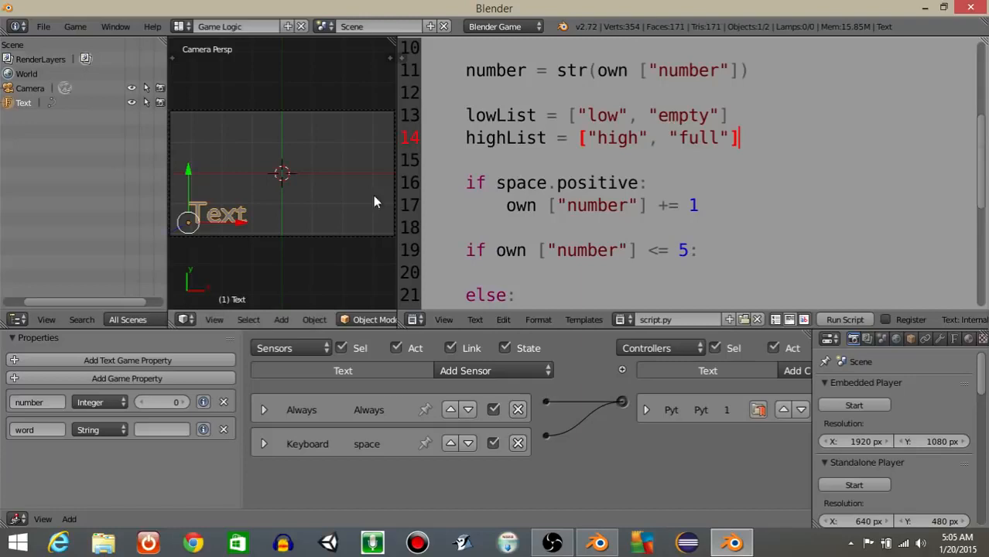
mouse_move(489, 186)
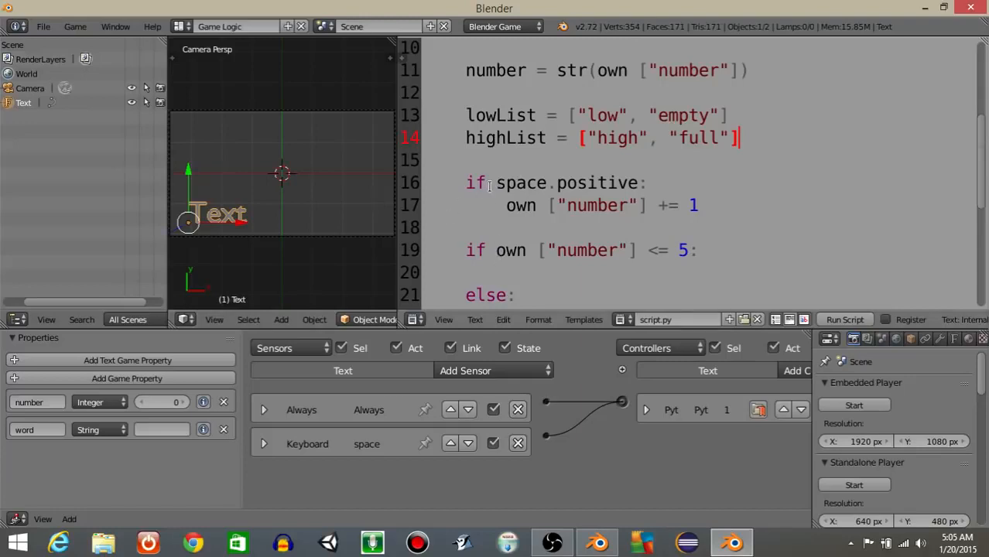
scroll("down", 3)
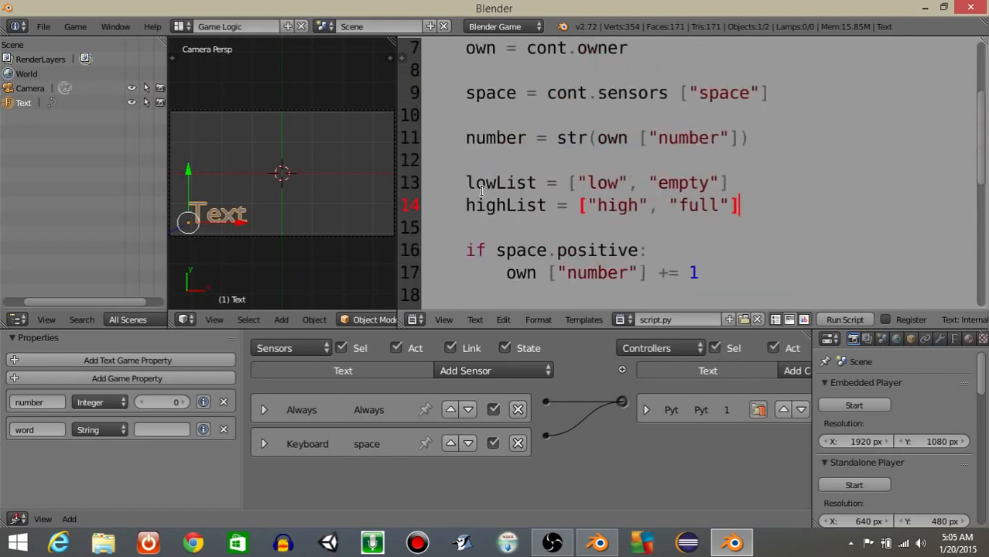
scroll("down", 3)
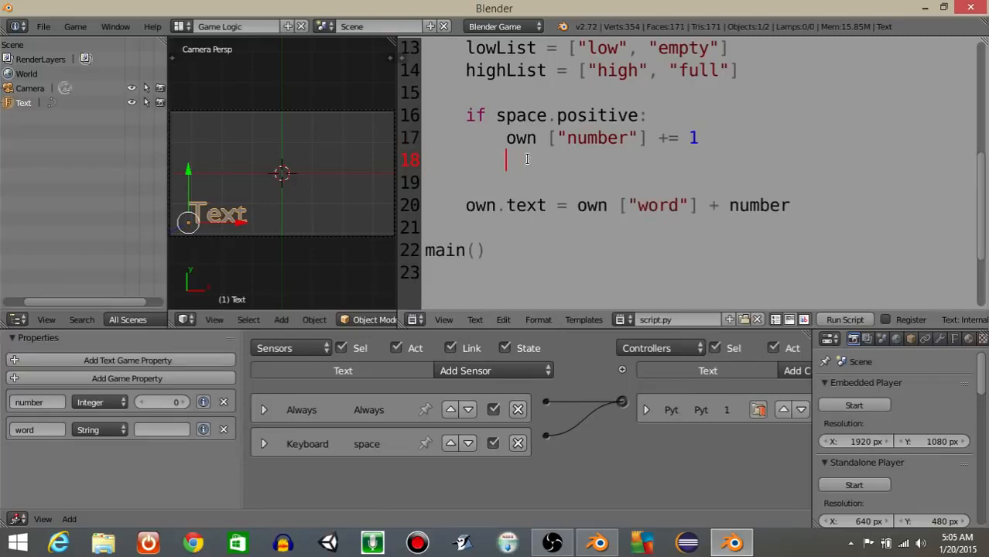
Add 'if own["number"] < 5:' setting own["word"] to random.choice(lowList).
type("if own [\"number\"] <")
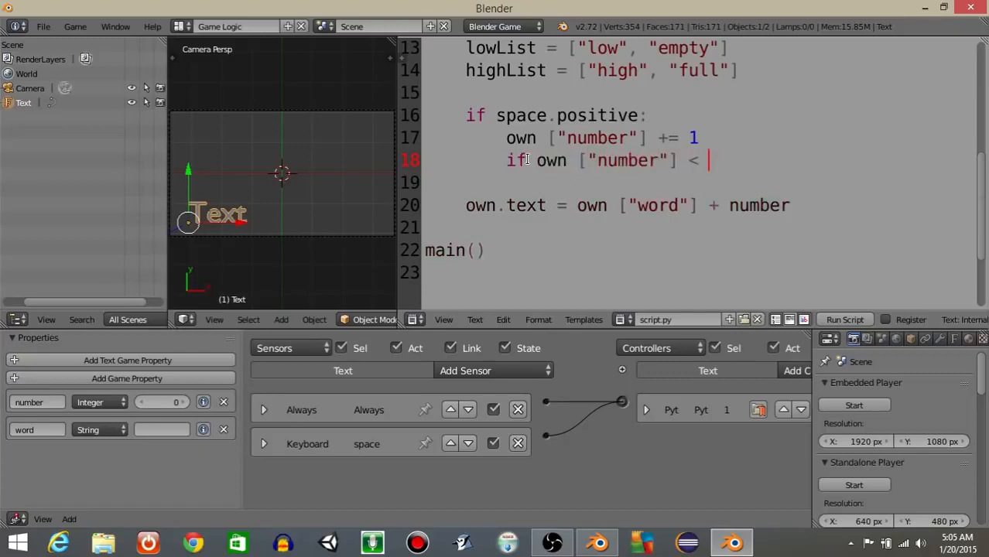
type("5:")
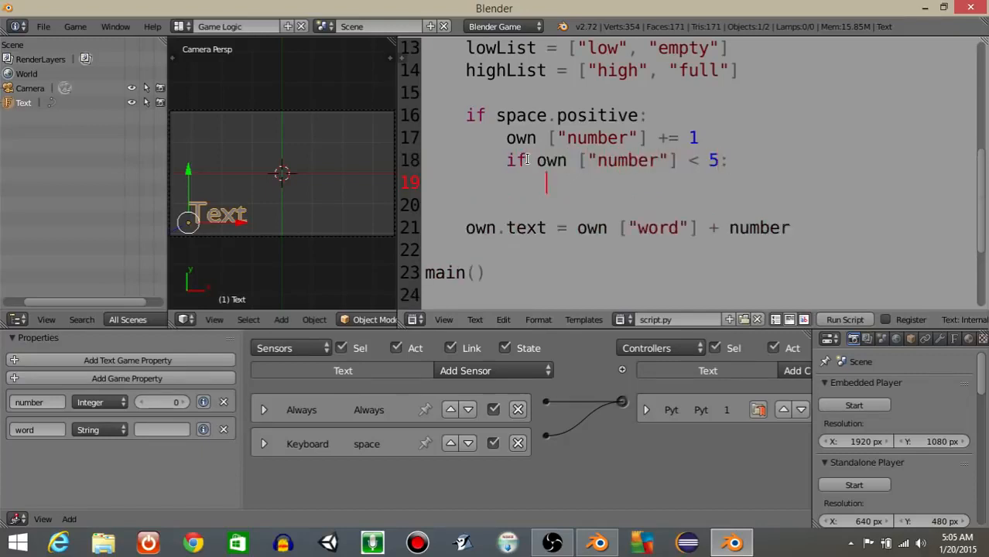
type("own [\"word")
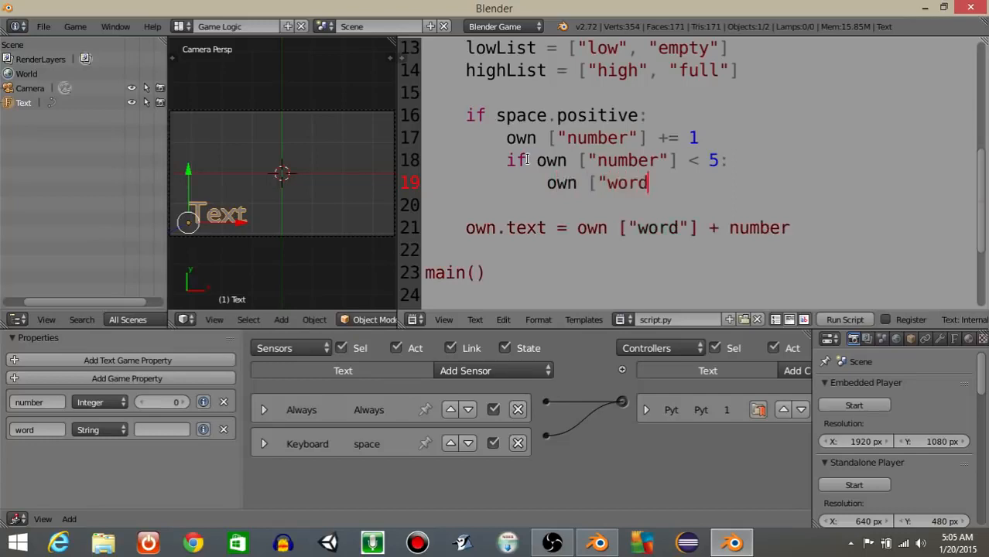
type("\"] = random")
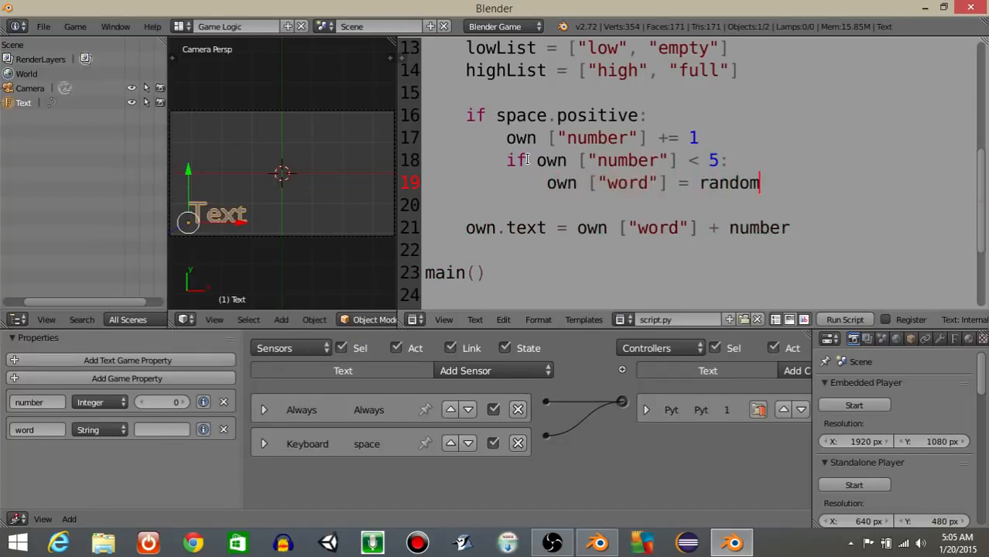
type(".choice(")
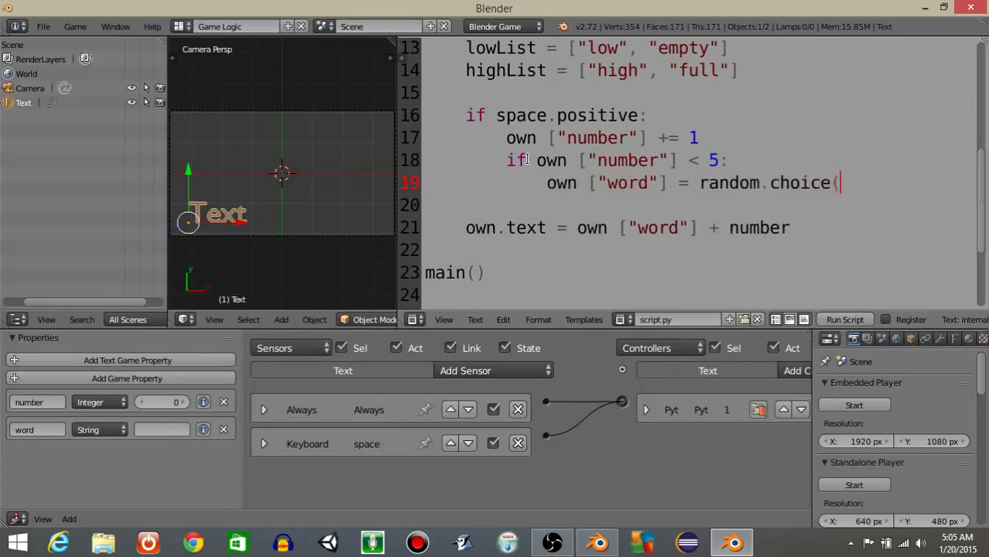
type("lowList")
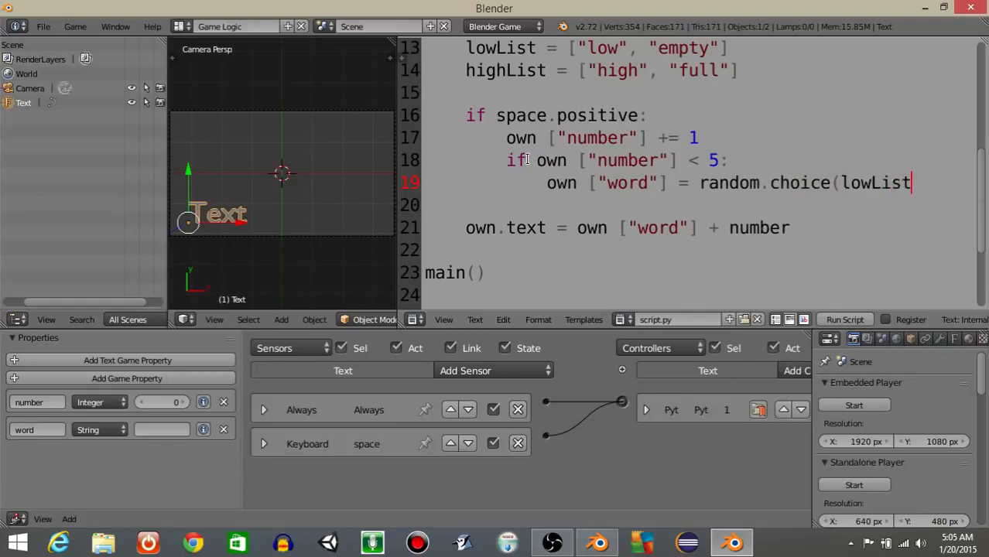
type(")")
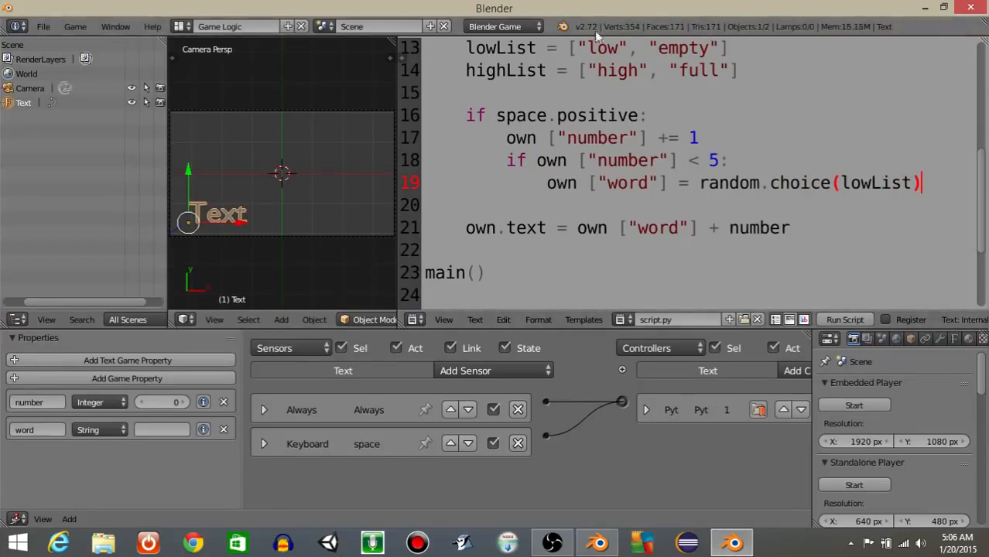
mouse_move(782, 203)
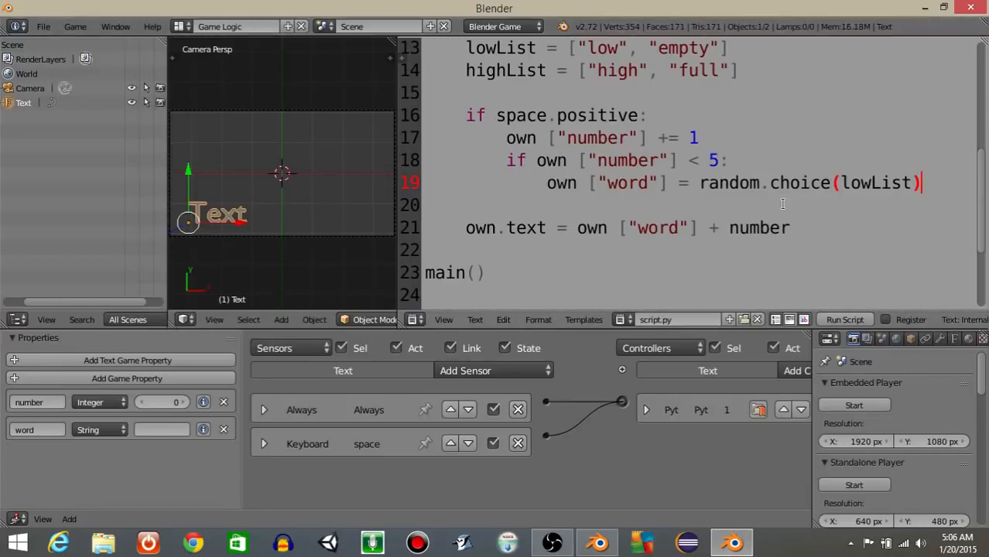
Add an else branch setting own["word"] to random.choice(highList).
type("else:")
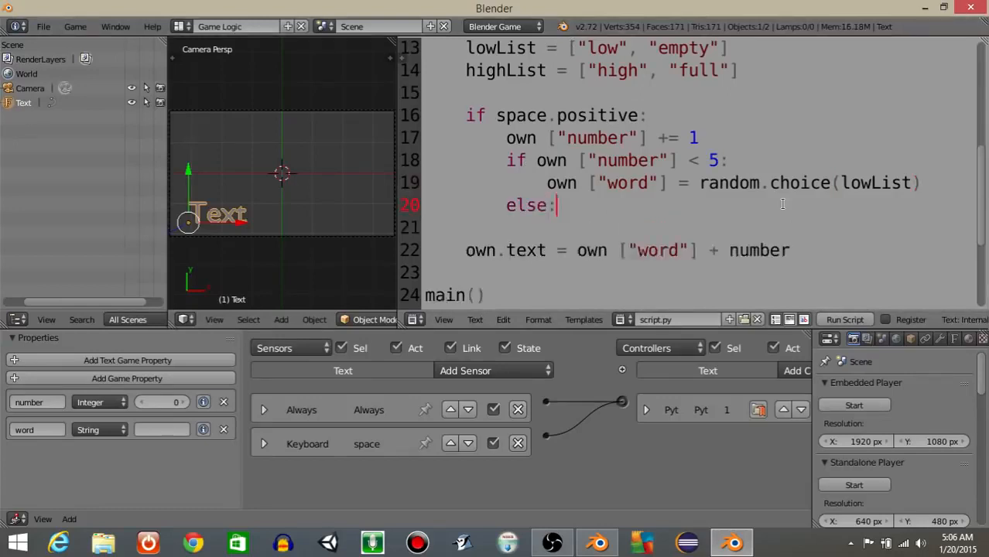
type("own [\"w")
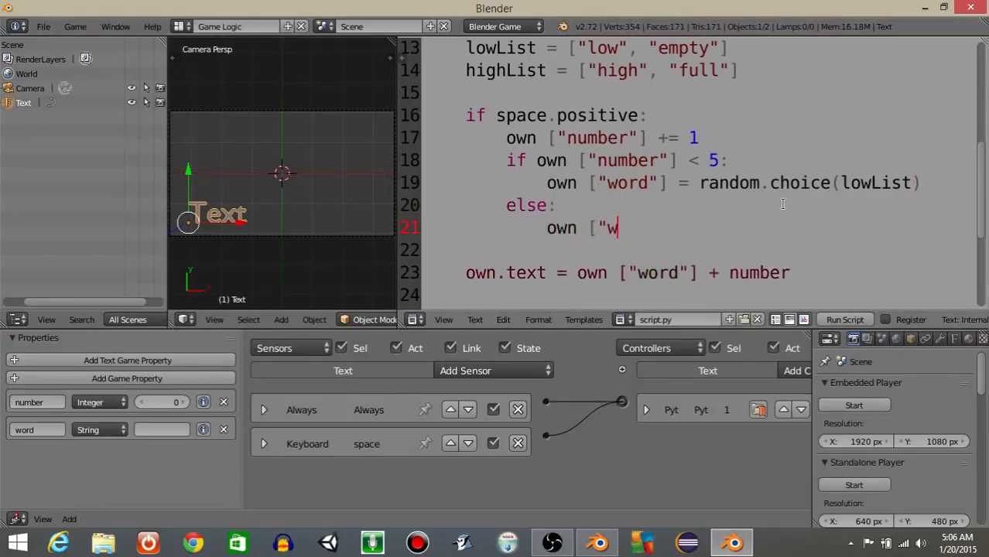
type("ord\"] =")
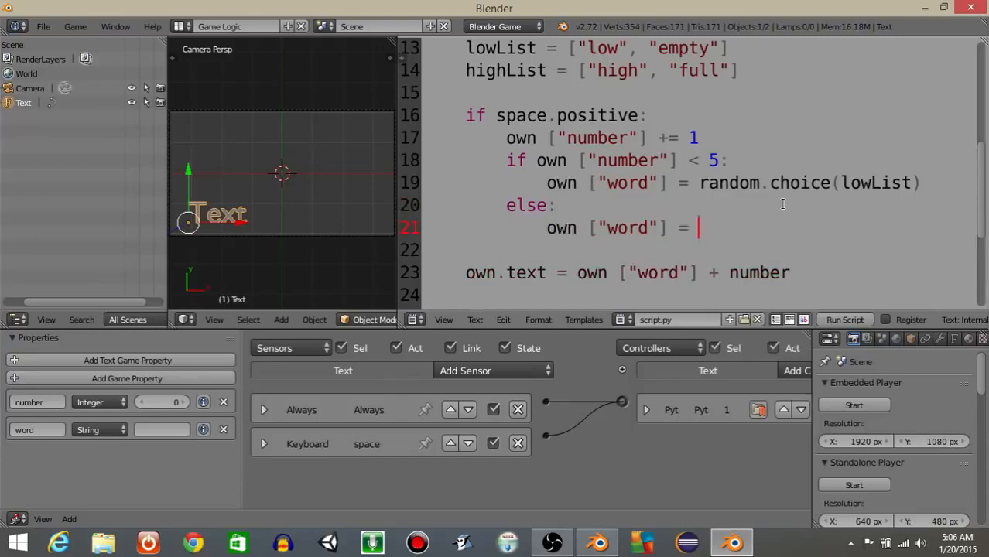
type("random.co")
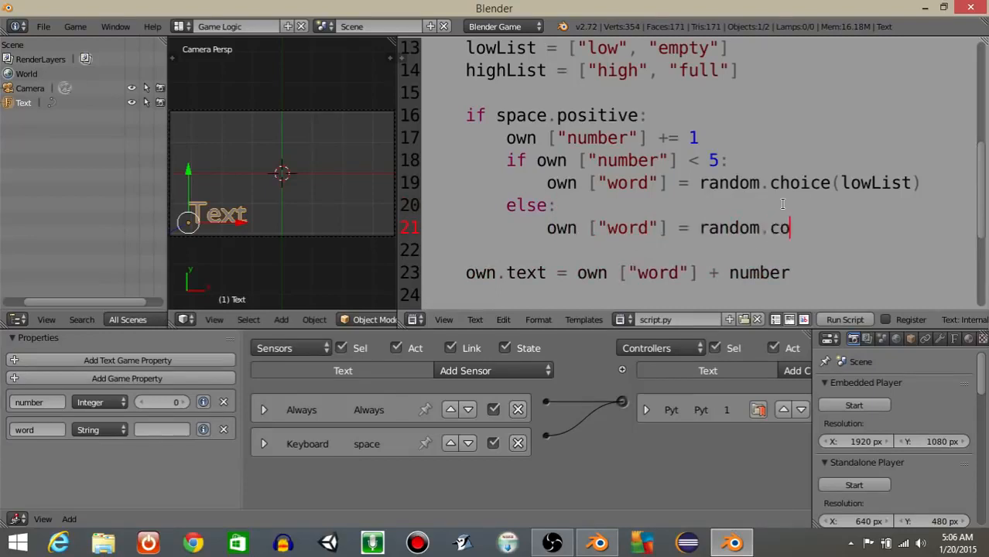
type("ice(h")
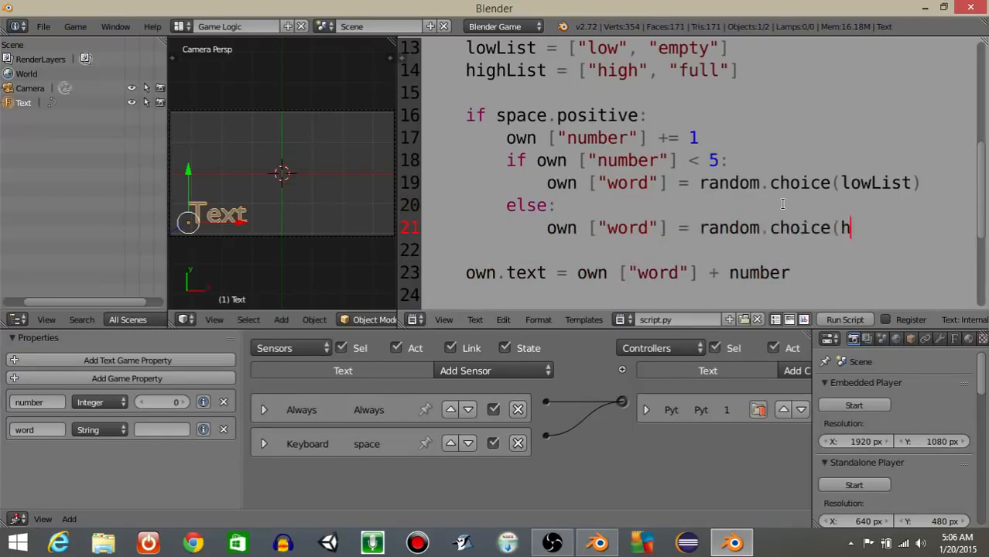
type("ighList")
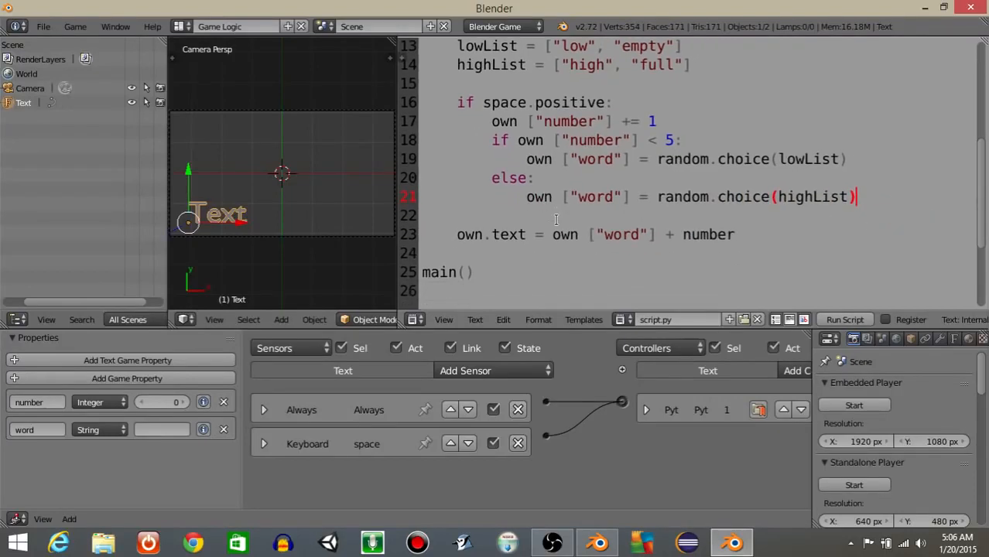
mouse_move(564, 333)
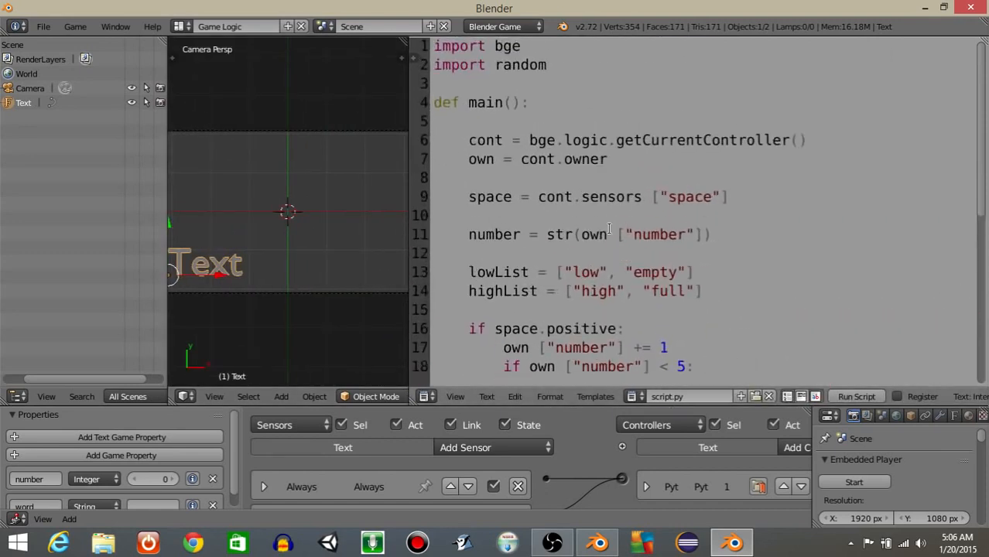
Insert ': ' into the script so the text reads own["word"] + ": " + number.
scroll("down", 3)
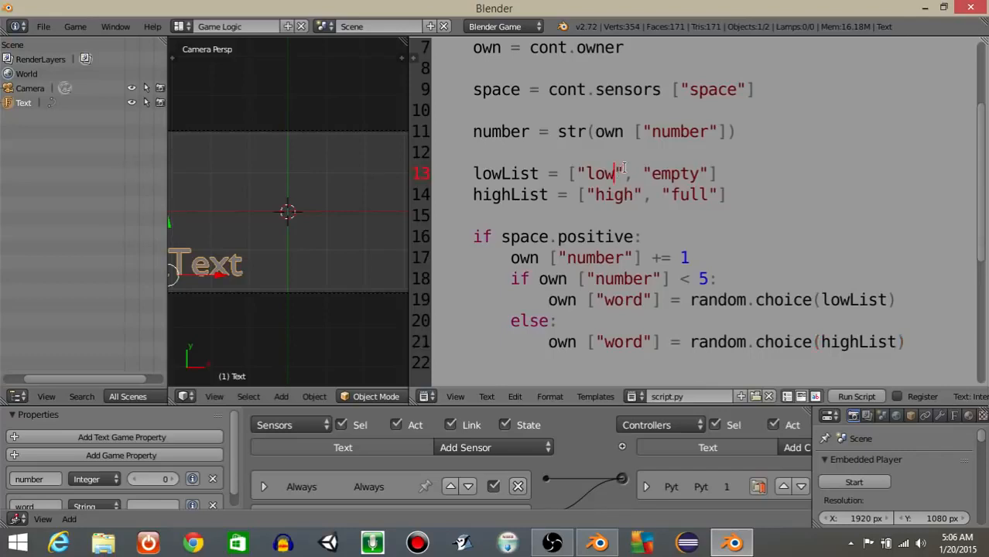
type(":")
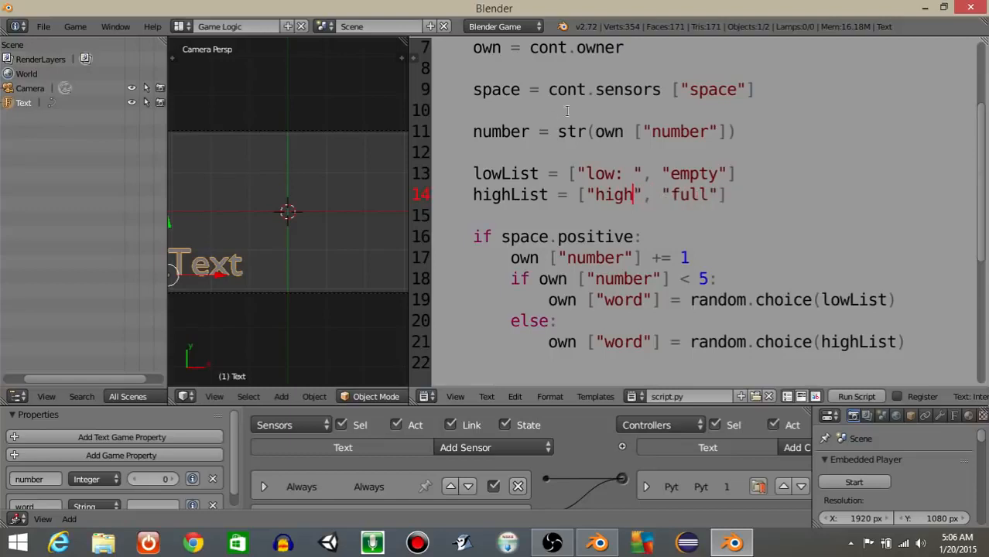
scroll("down", 3)
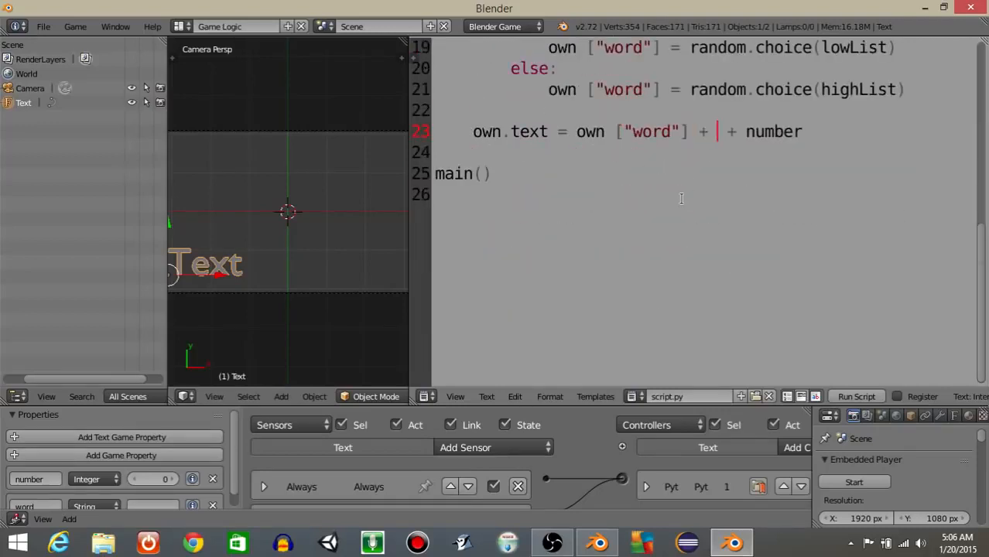
type("\"")
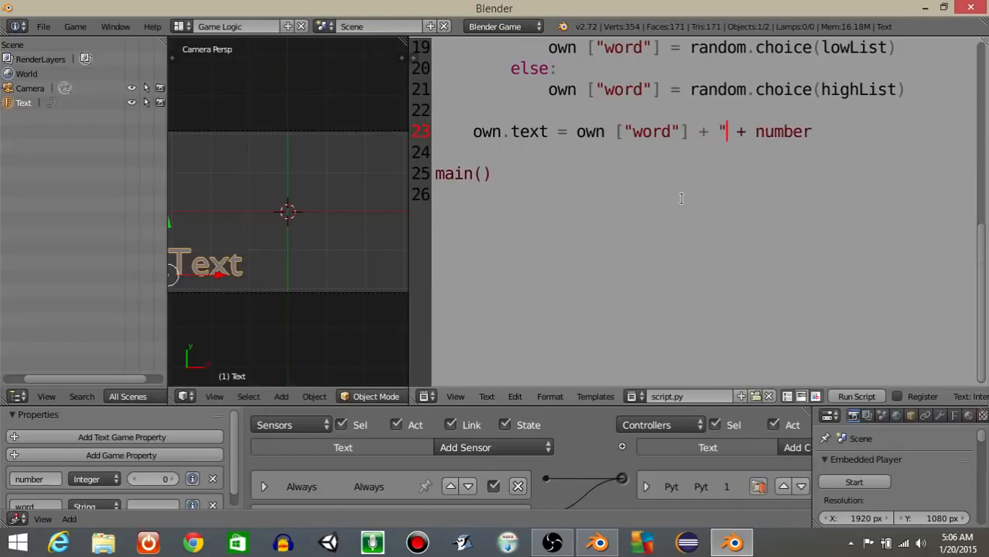
type(":")
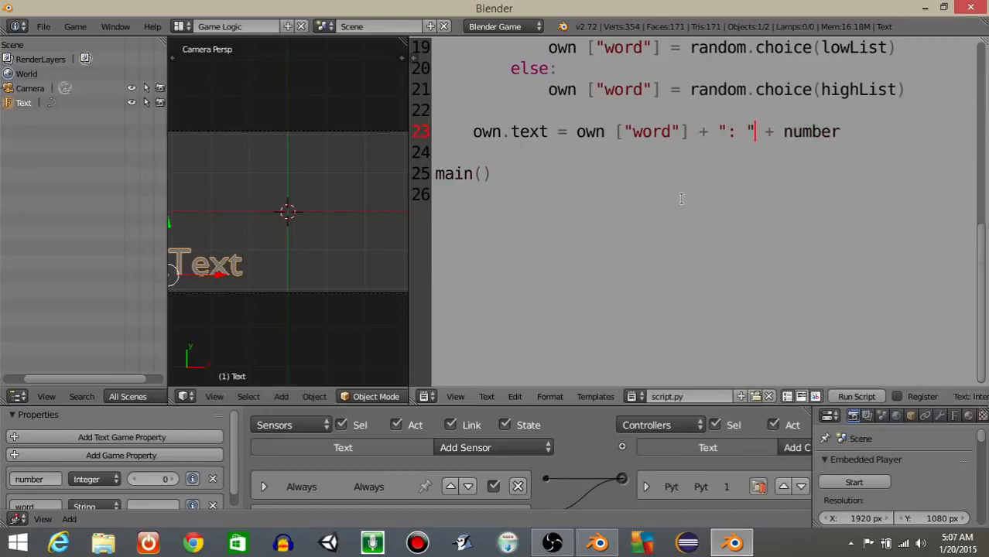